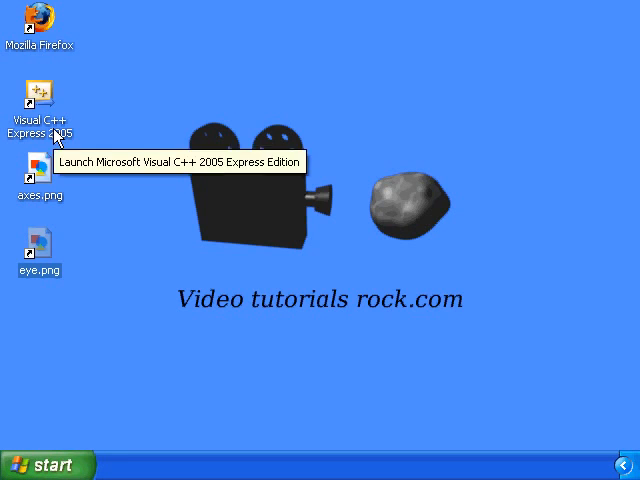
Start Visual C++ and begin a new project from existing code.
{"action": "double_click", "coordinate": [38, 96]}
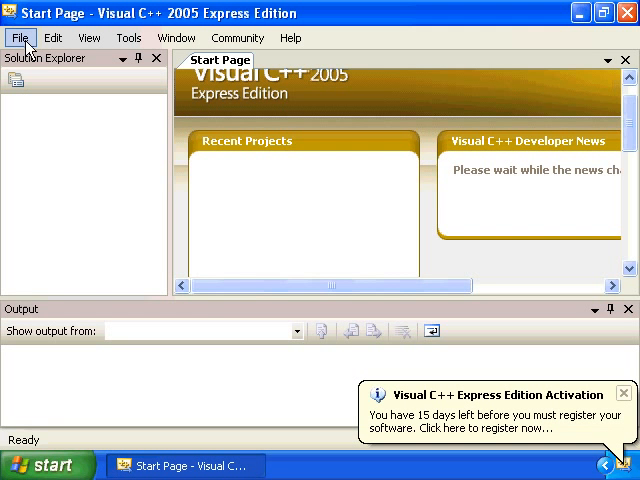
{"action": "left_click", "coordinate": [20, 36]}
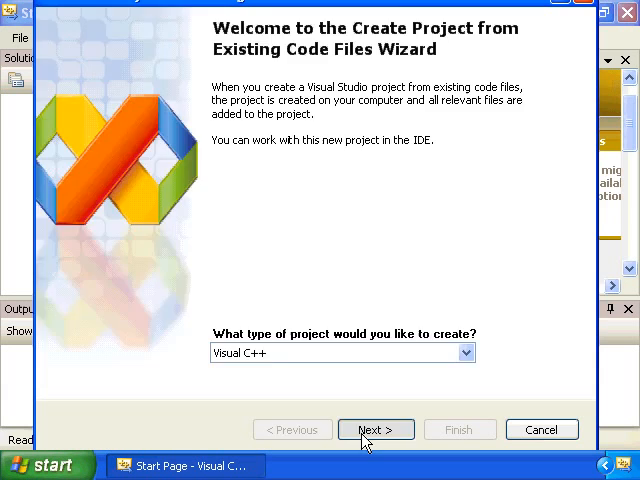
{"action": "left_click", "coordinate": [376, 428]}
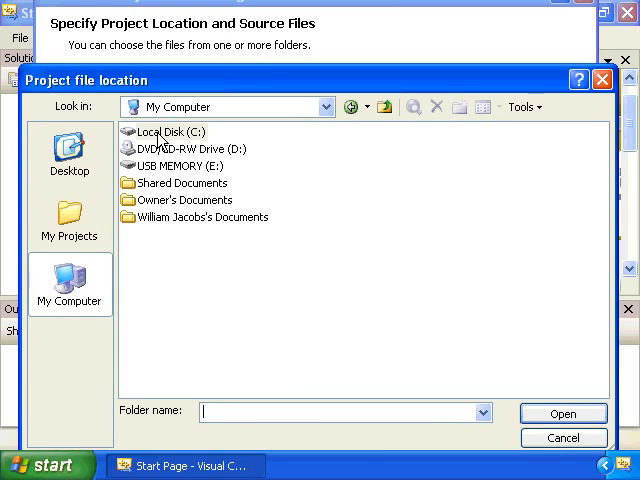
Point the project at C:\OpenGL lessons\basicshapes, name it basicshapes, and finish as a Windows application project.
{"action": "double_click", "coordinate": [180, 132]}
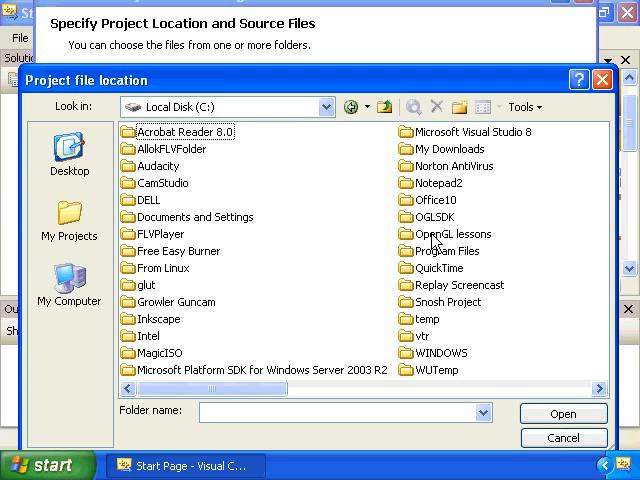
{"action": "double_click", "coordinate": [450, 234]}
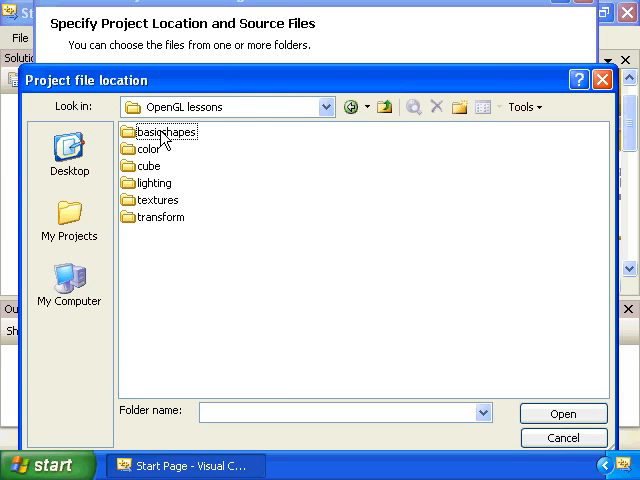
{"action": "double_click", "coordinate": [166, 132]}
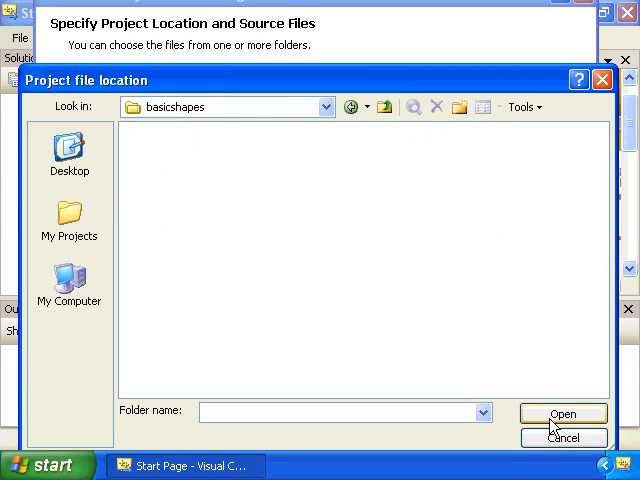
{"action": "left_click", "coordinate": [562, 412]}
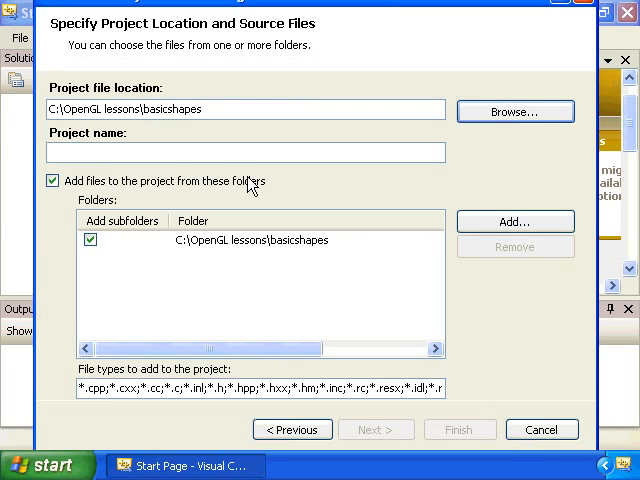
{"action": "type", "text": "basicshapes"}
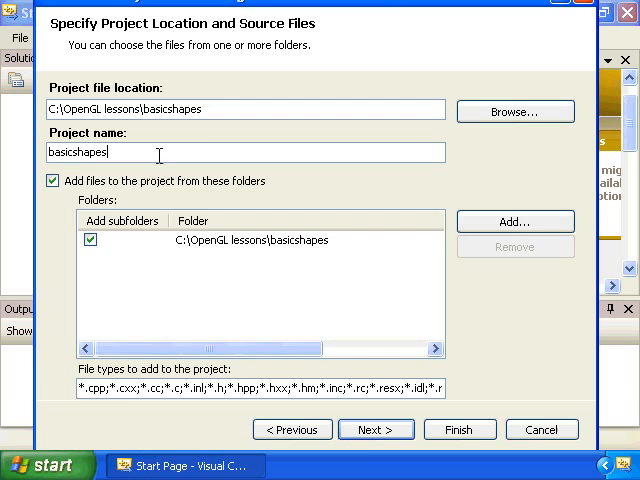
{"action": "left_click", "coordinate": [376, 428]}
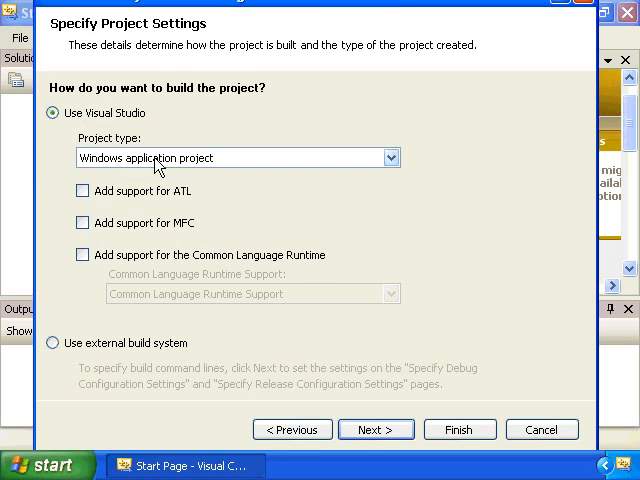
{"action": "mouse_move", "coordinate": [312, 168]}
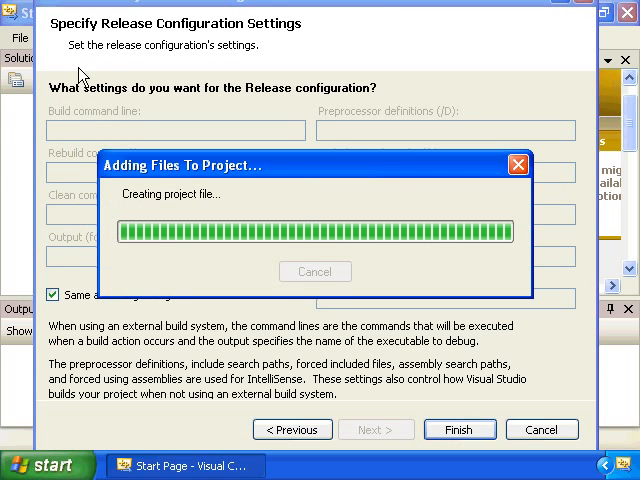
{"action": "left_click", "coordinate": [88, 36]}
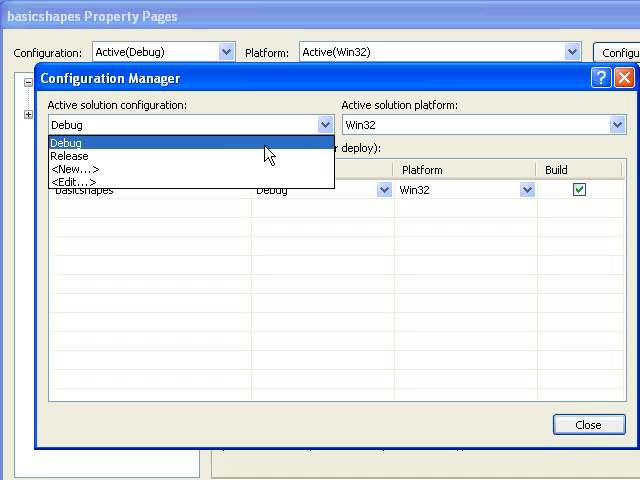
Make Release the active configuration and build the basicshapes solution with 0 errors.
{"action": "left_click", "coordinate": [76, 156]}
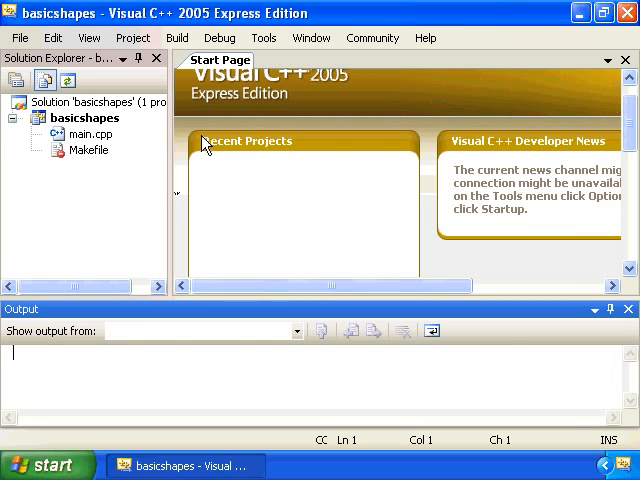
{"action": "left_click", "coordinate": [176, 36]}
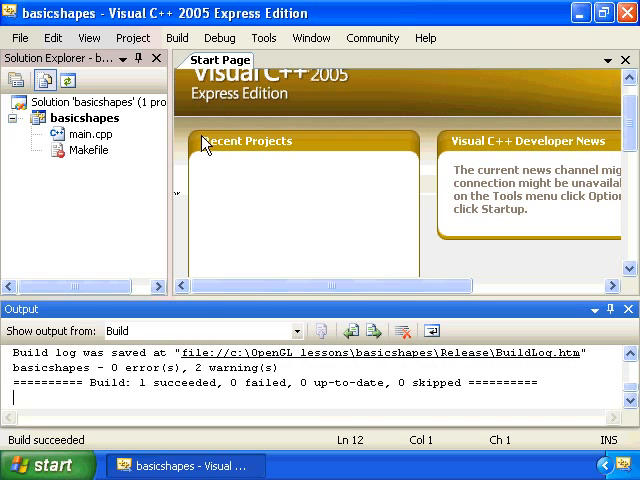
{"action": "left_click", "coordinate": [220, 36]}
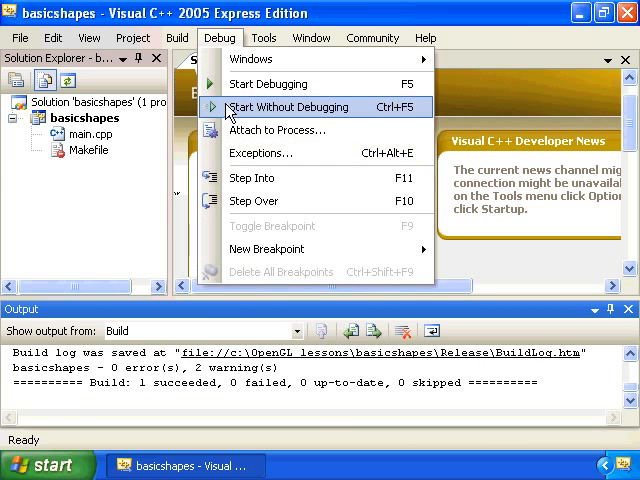
Run Basic Shapes without debugging to see the three white shapes, then close it.
{"action": "left_click", "coordinate": [288, 108]}
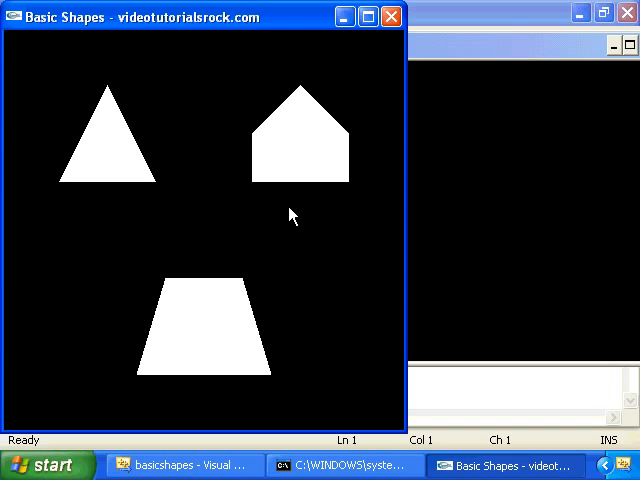
{"action": "left_click", "coordinate": [176, 464]}
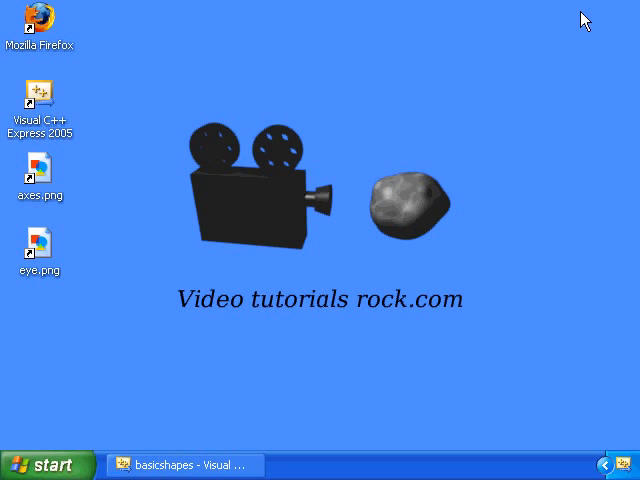
{"action": "mouse_move", "coordinate": [328, 120]}
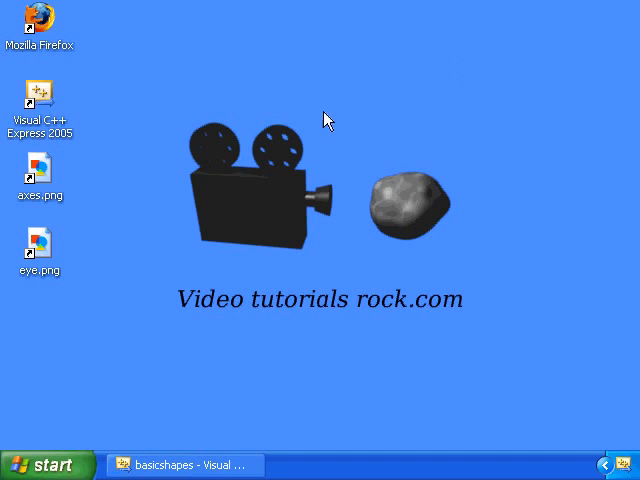
{"action": "double_click", "coordinate": [40, 168]}
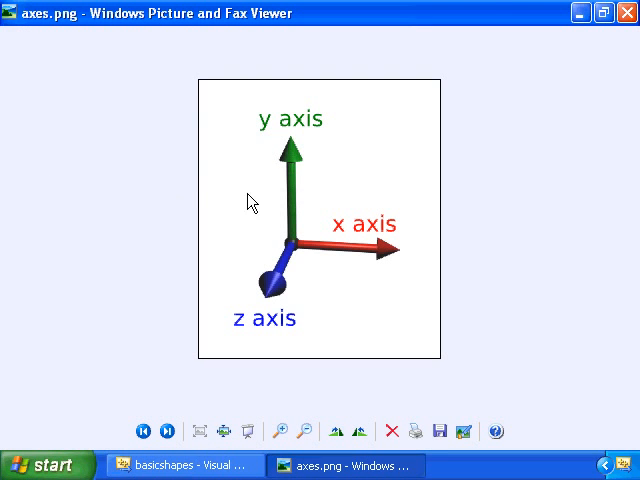
{"action": "mouse_move", "coordinate": [296, 250]}
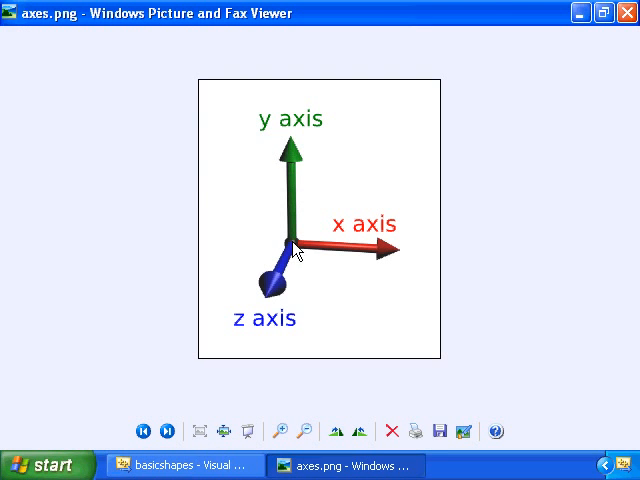
{"action": "mouse_move", "coordinate": [398, 250]}
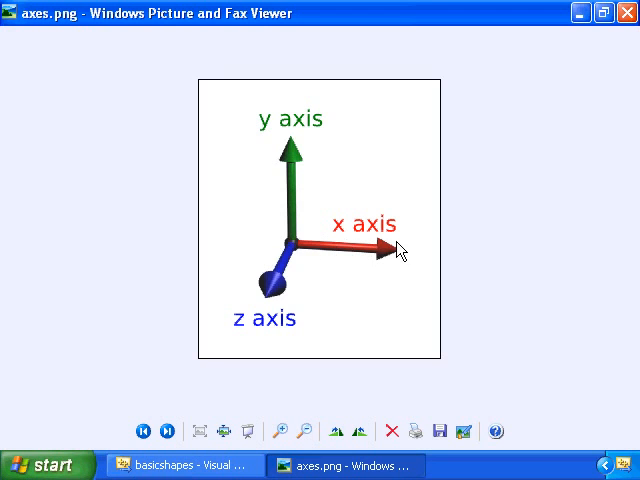
{"action": "mouse_move", "coordinate": [284, 204]}
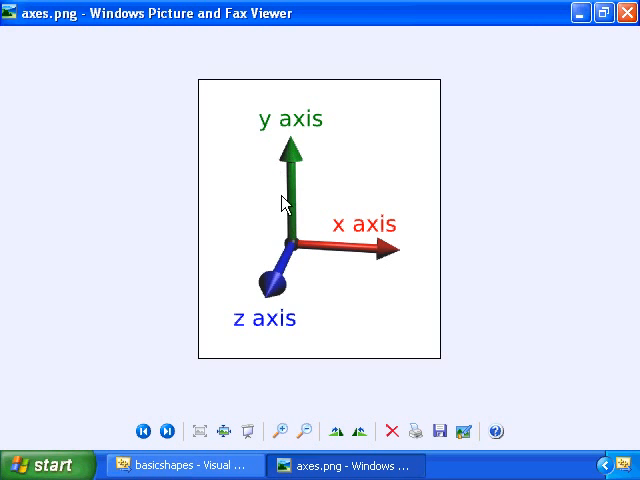
{"action": "mouse_move", "coordinate": [298, 248]}
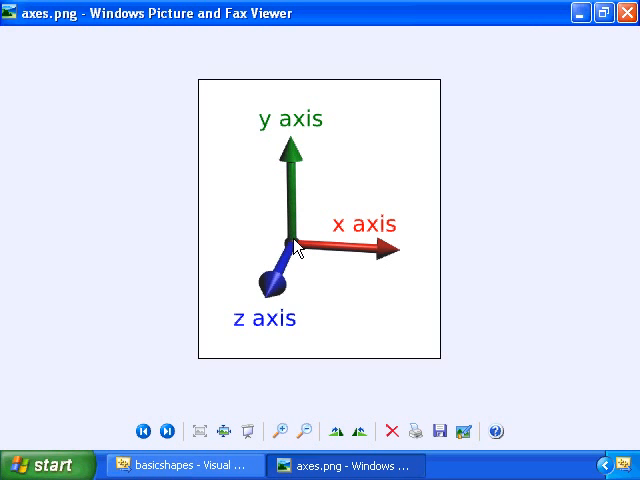
{"action": "mouse_move", "coordinate": [270, 300]}
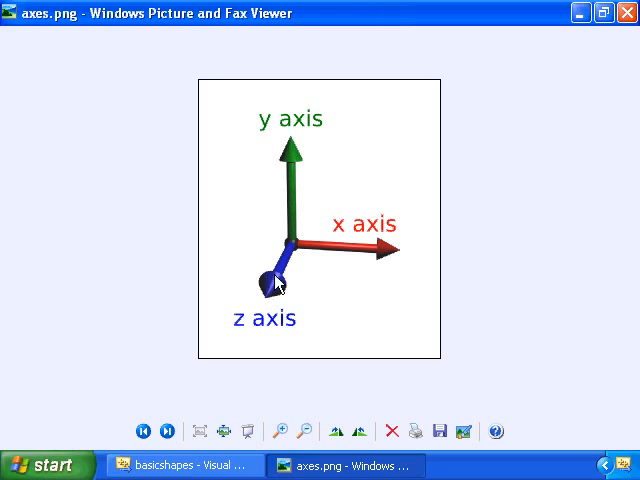
{"action": "mouse_move", "coordinate": [272, 296]}
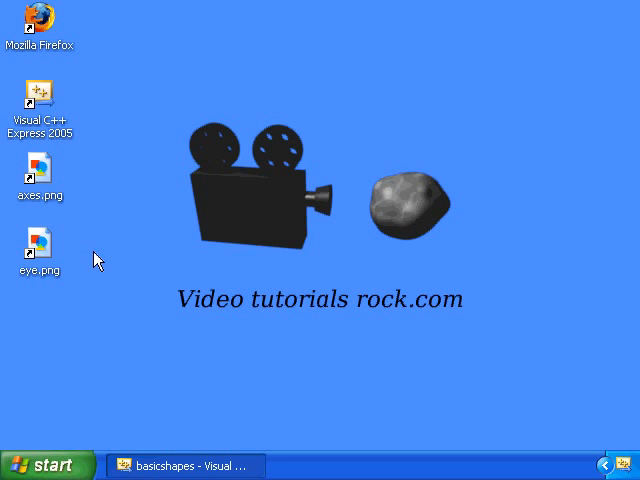
View the eye.png viewing-frustum diagram from the desktop.
{"action": "double_click", "coordinate": [40, 244]}
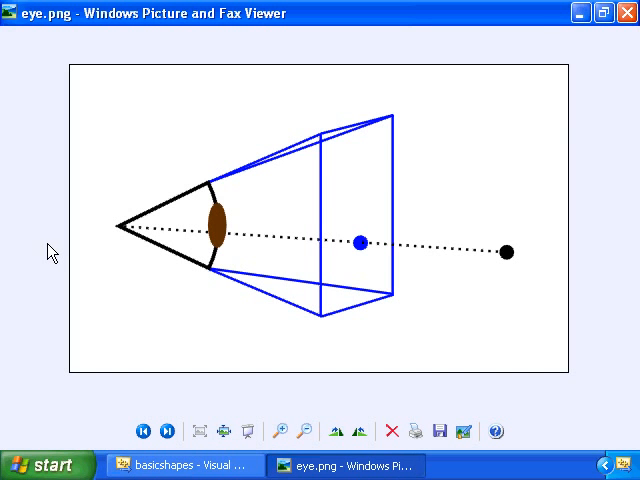
{"action": "mouse_move", "coordinate": [188, 216]}
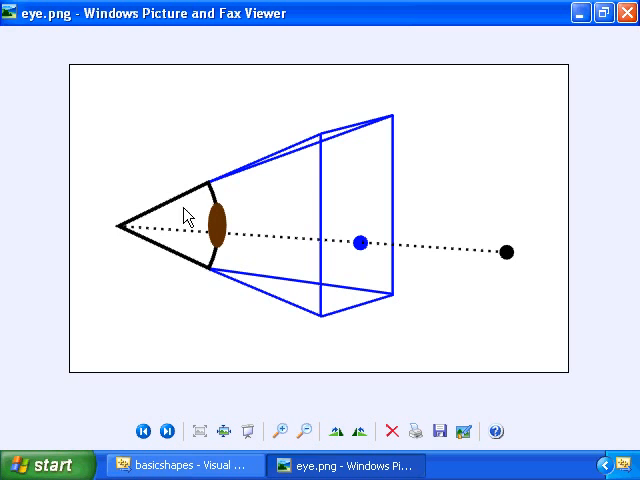
{"action": "mouse_move", "coordinate": [144, 218]}
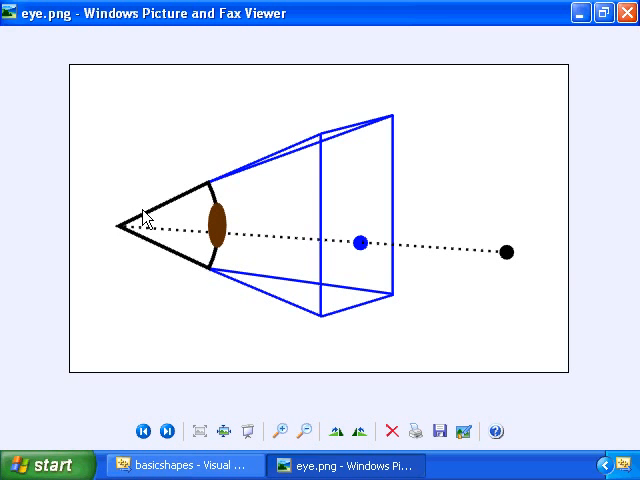
{"action": "mouse_move", "coordinate": [120, 234]}
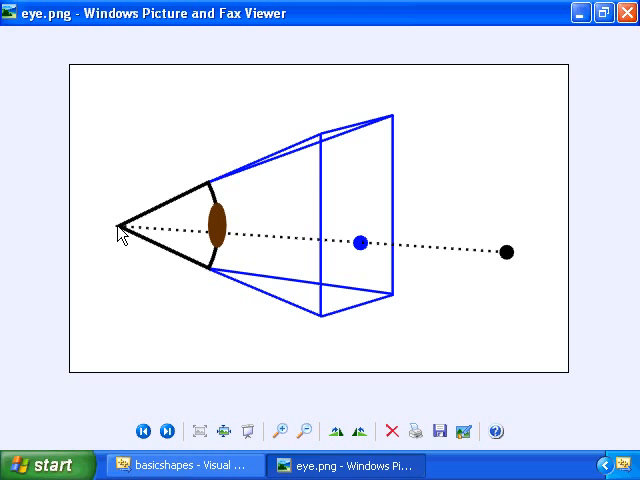
{"action": "mouse_move", "coordinate": [412, 228]}
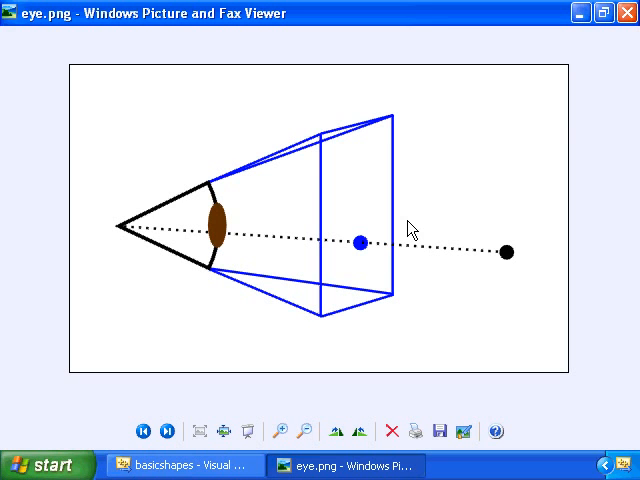
{"action": "mouse_move", "coordinate": [508, 256]}
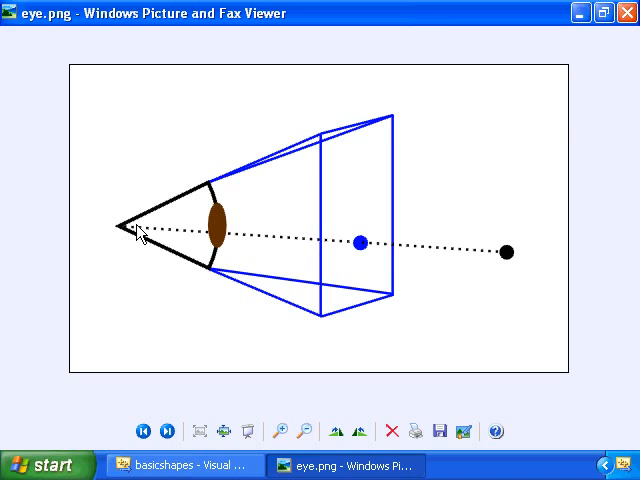
{"action": "mouse_move", "coordinate": [508, 252]}
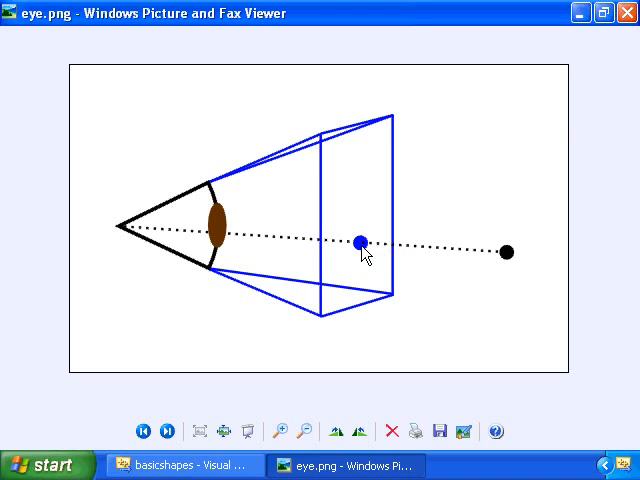
{"action": "mouse_move", "coordinate": [350, 190]}
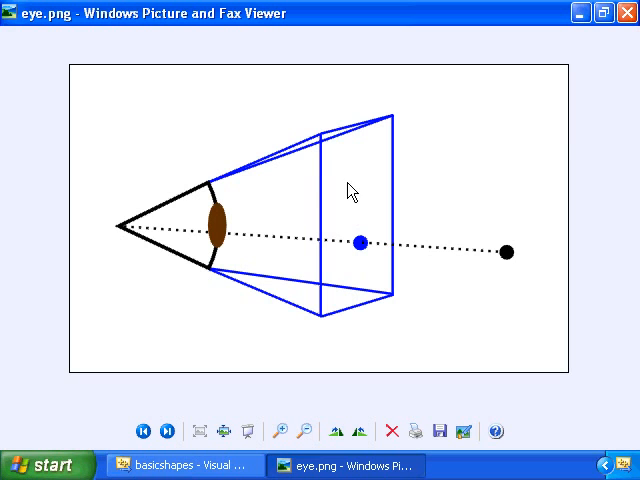
{"action": "mouse_move", "coordinate": [400, 302]}
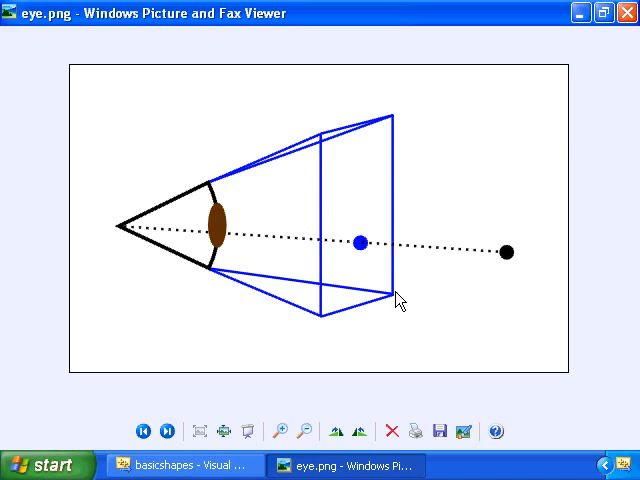
{"action": "mouse_move", "coordinate": [352, 210]}
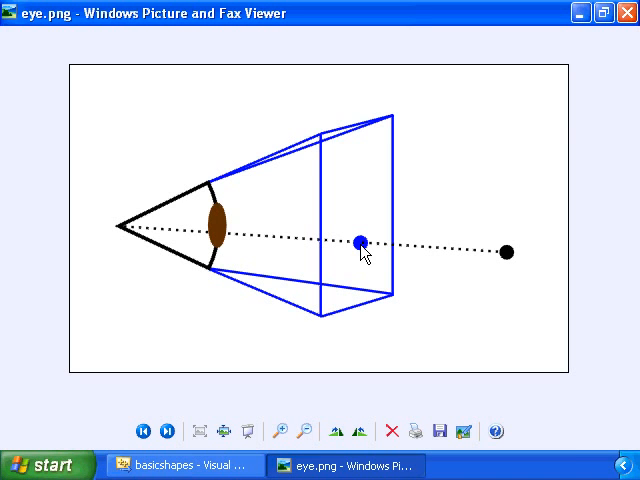
{"action": "mouse_move", "coordinate": [508, 258]}
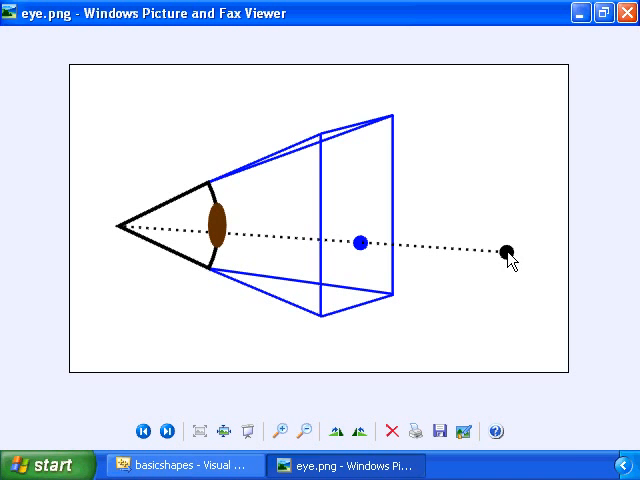
{"action": "mouse_move", "coordinate": [408, 260]}
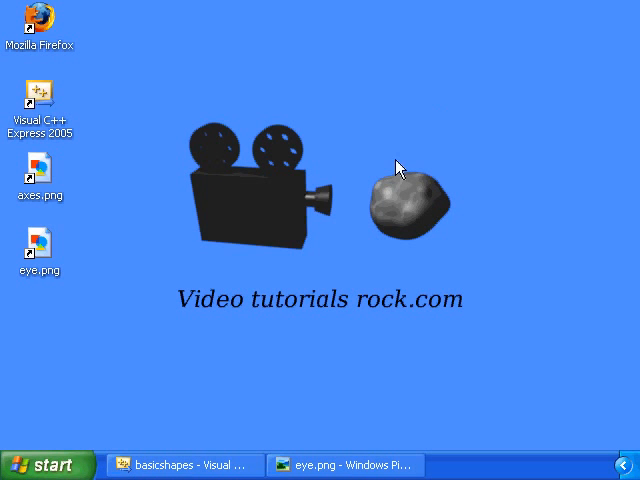
Return to basicshapes, load main.cpp and highlight its OpenGL #include lines past the license comment.
{"action": "left_click", "coordinate": [184, 464]}
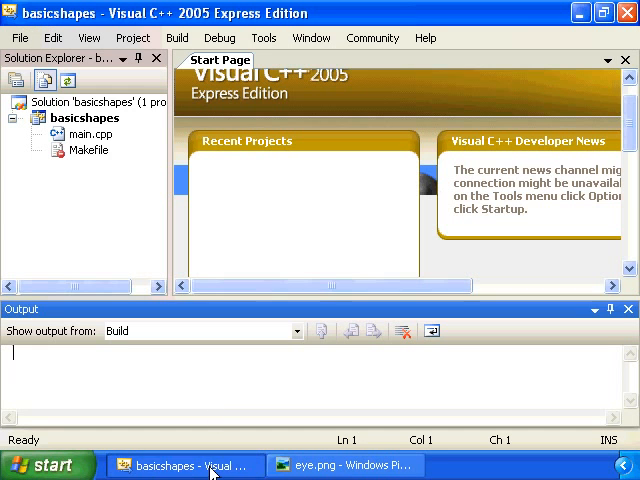
{"action": "double_click", "coordinate": [88, 132]}
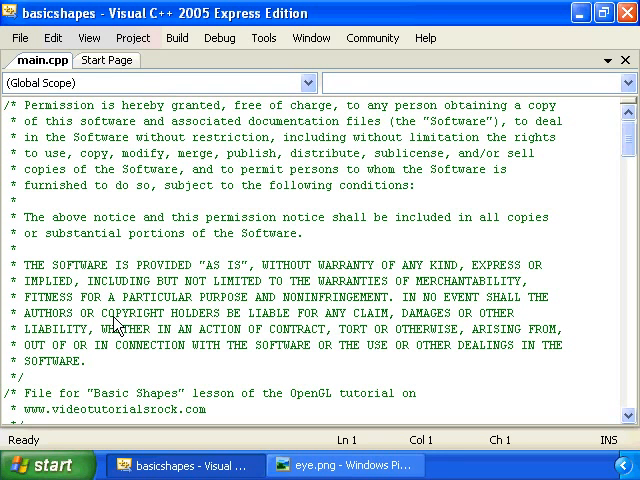
{"action": "mouse_move", "coordinate": [116, 272]}
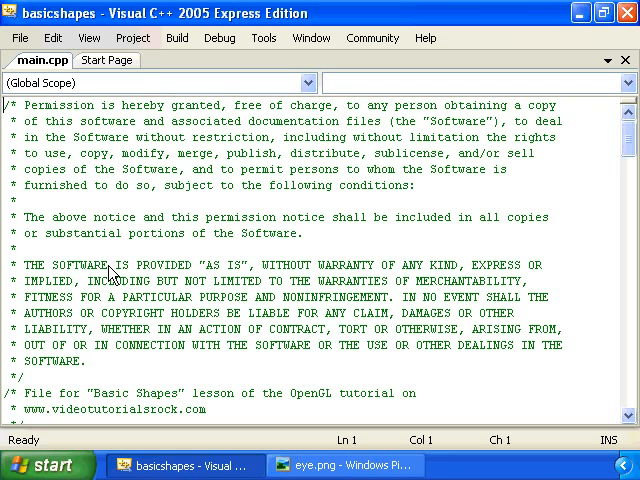
{"action": "scroll", "scroll_direction": "down", "scroll_amount": 3}
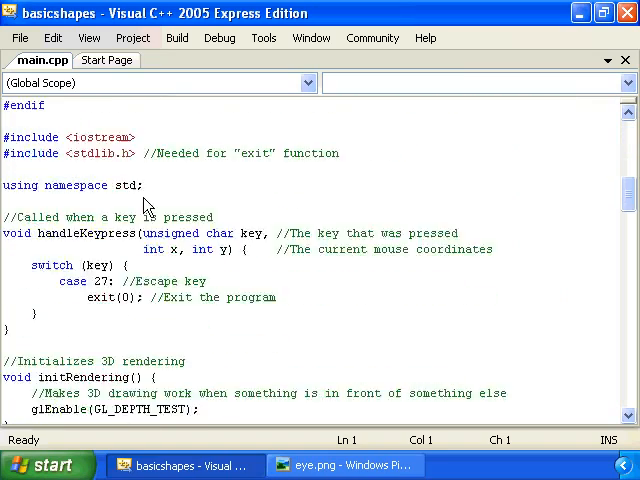
{"action": "scroll", "scroll_direction": "down", "scroll_amount": 3}
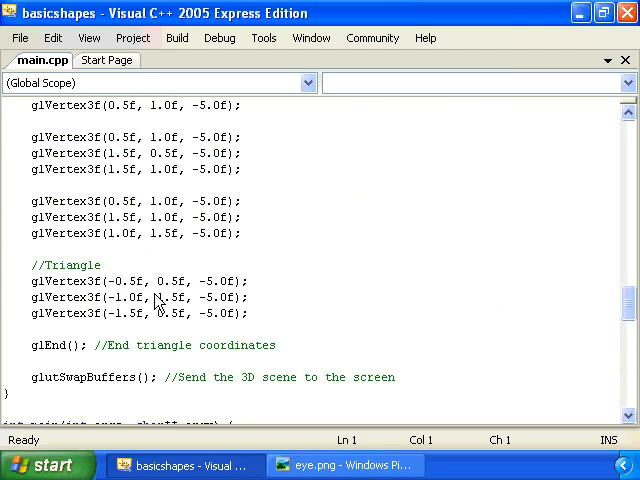
{"action": "scroll", "scroll_direction": "up", "scroll_amount": 3}
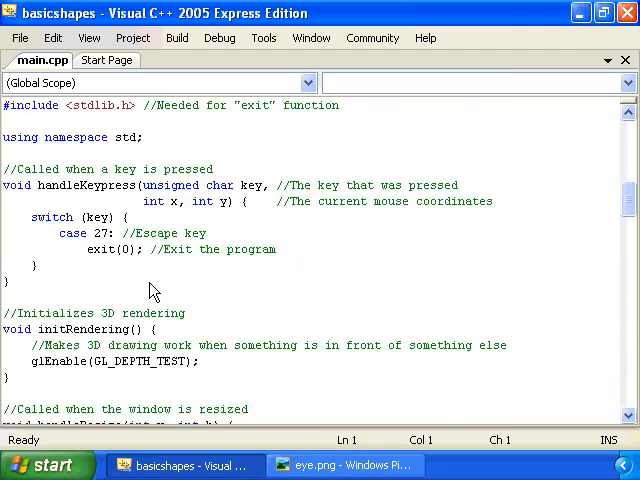
{"action": "scroll", "scroll_direction": "up", "scroll_amount": 3}
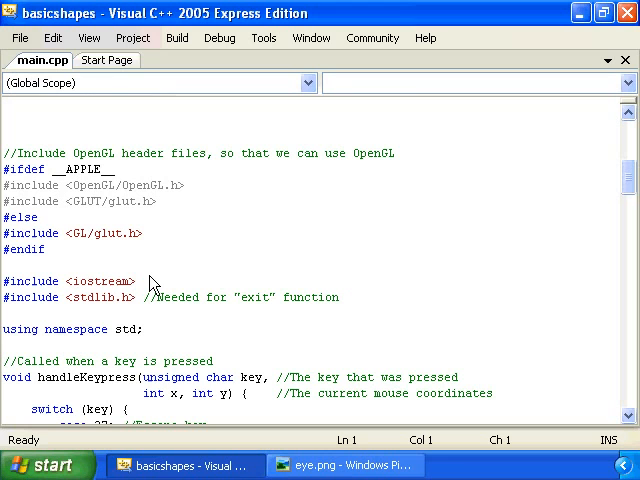
{"action": "mouse_move", "coordinate": [188, 270]}
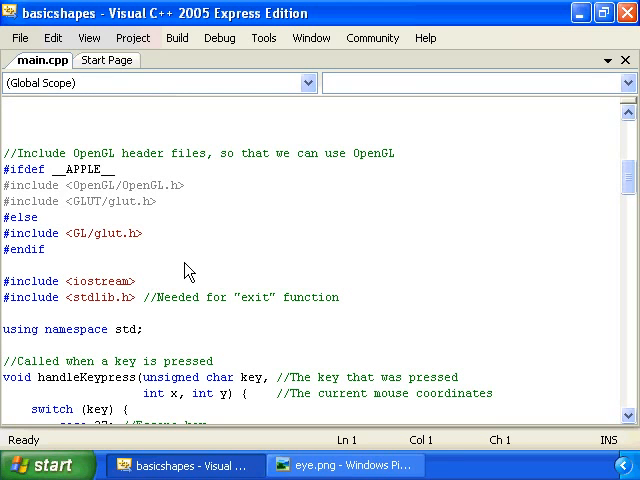
{"action": "mouse_move", "coordinate": [124, 254]}
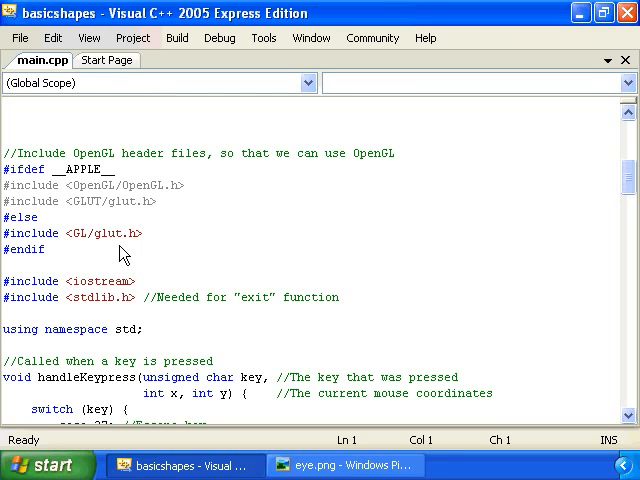
{"action": "mouse_move", "coordinate": [110, 244]}
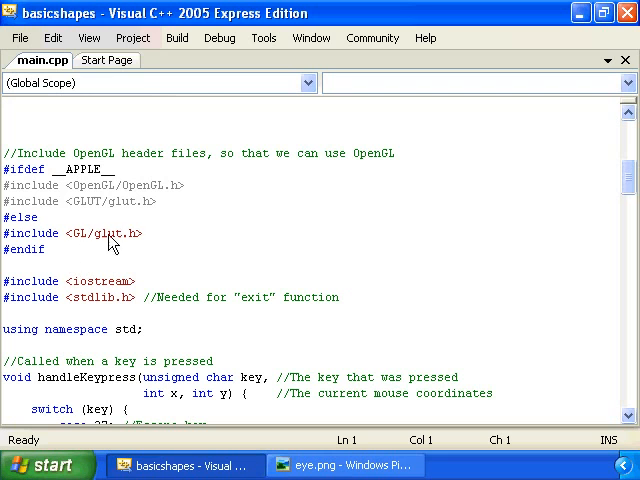
{"action": "mouse_move", "coordinate": [172, 212]}
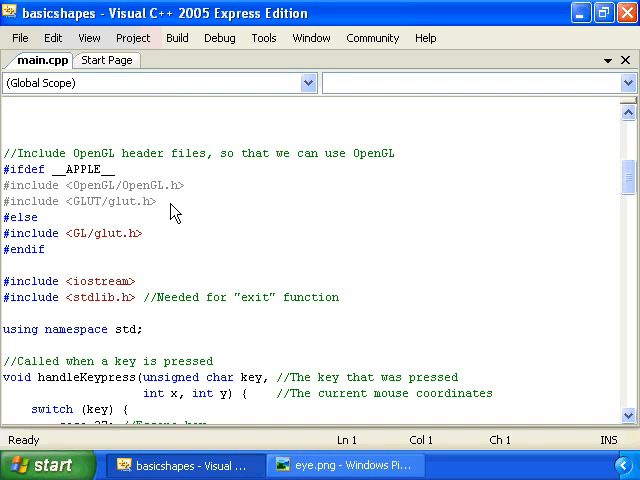
{"action": "left_click_drag", "start_coordinate": [10, 184], "coordinate": [176, 200]}
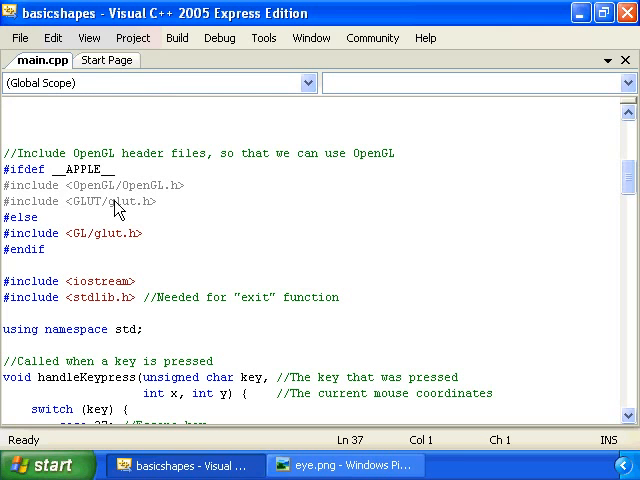
{"action": "mouse_move", "coordinate": [248, 236]}
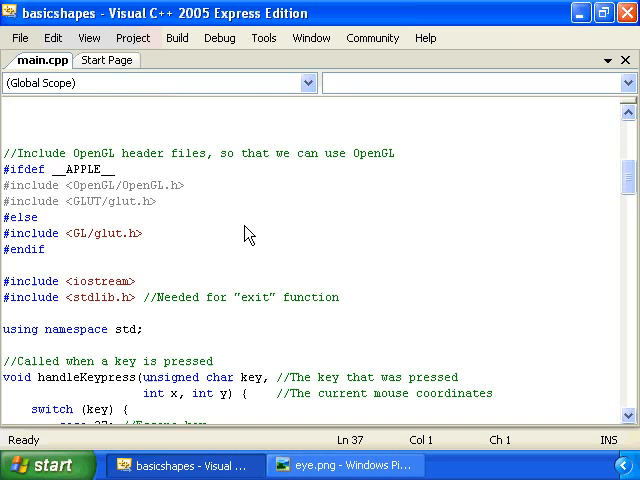
{"action": "scroll", "scroll_direction": "down", "scroll_amount": 3}
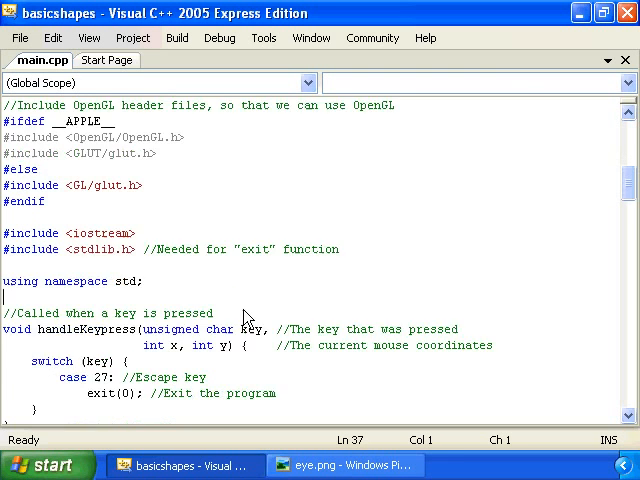
{"action": "double_click", "coordinate": [80, 184]}
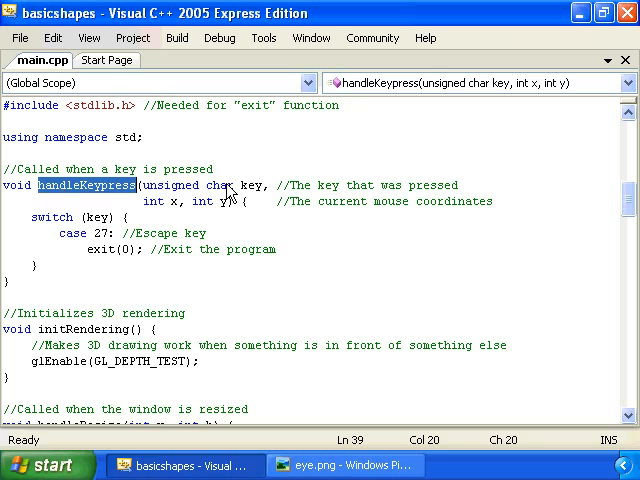
{"action": "double_click", "coordinate": [248, 186]}
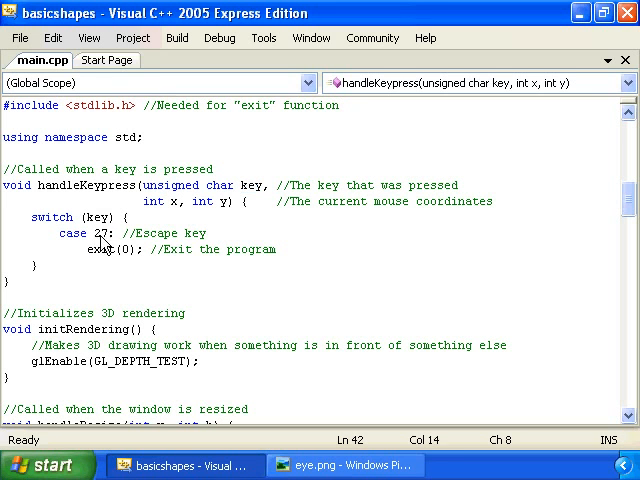
{"action": "double_click", "coordinate": [96, 232]}
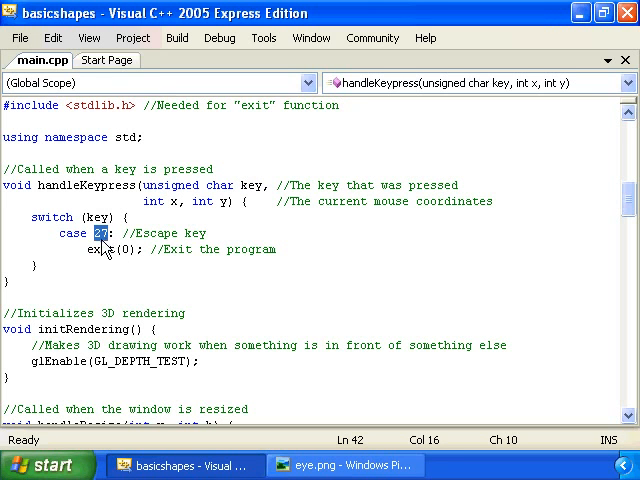
{"action": "double_click", "coordinate": [116, 250]}
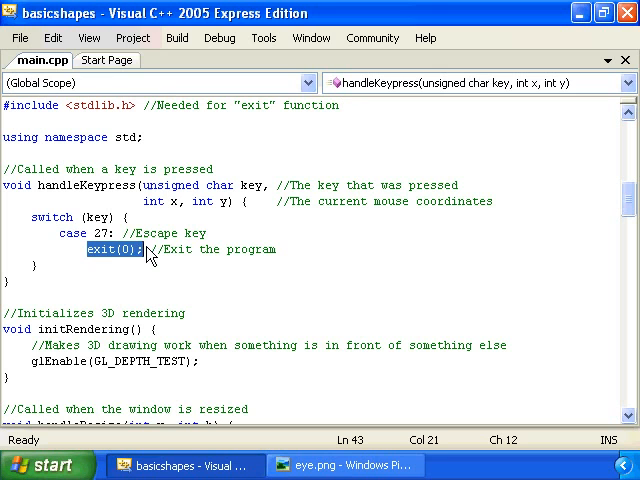
{"action": "mouse_move", "coordinate": [48, 300]}
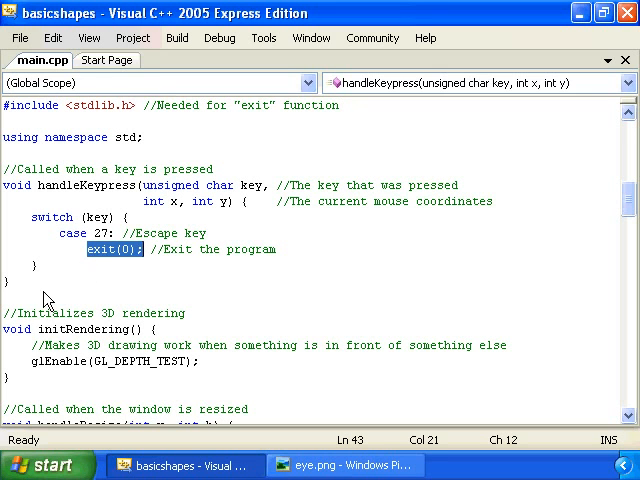
{"action": "double_click", "coordinate": [84, 328]}
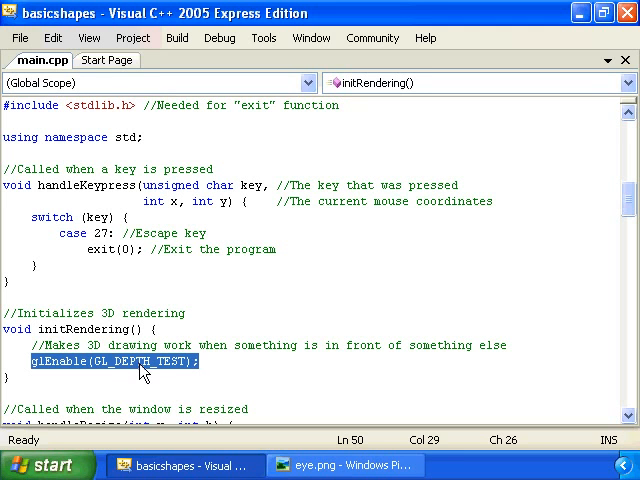
{"action": "left_click", "coordinate": [36, 360]}
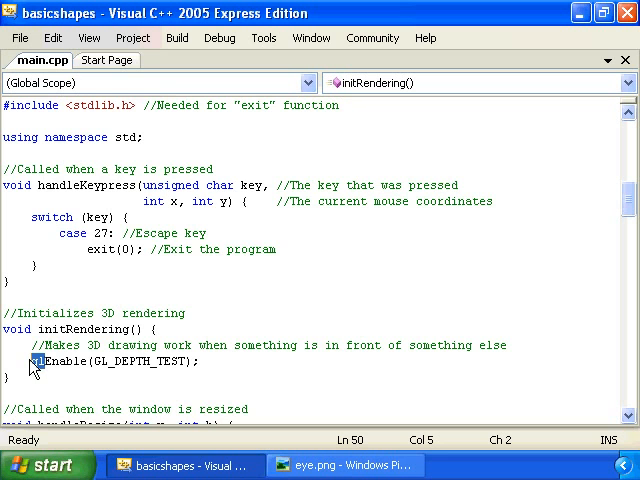
{"action": "scroll", "scroll_direction": "down", "scroll_amount": 3}
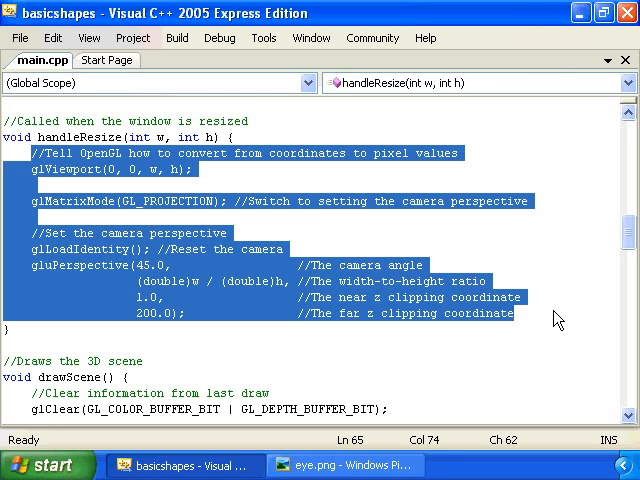
{"action": "mouse_move", "coordinate": [110, 172]}
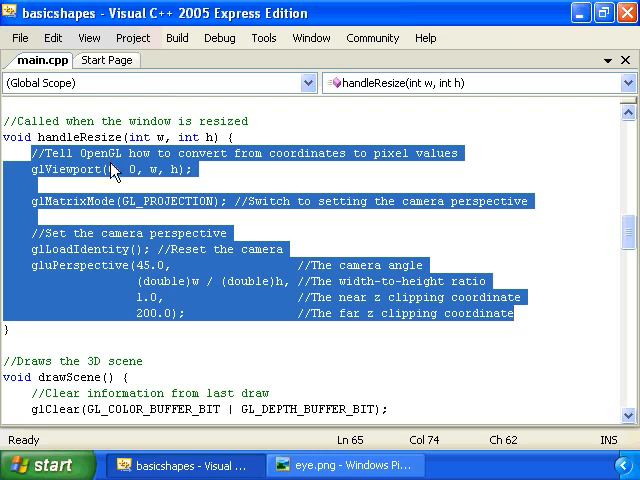
Highlight the 45.0 camera angle argument of gluPerspective in handleResize.
{"action": "left_click", "coordinate": [132, 268]}
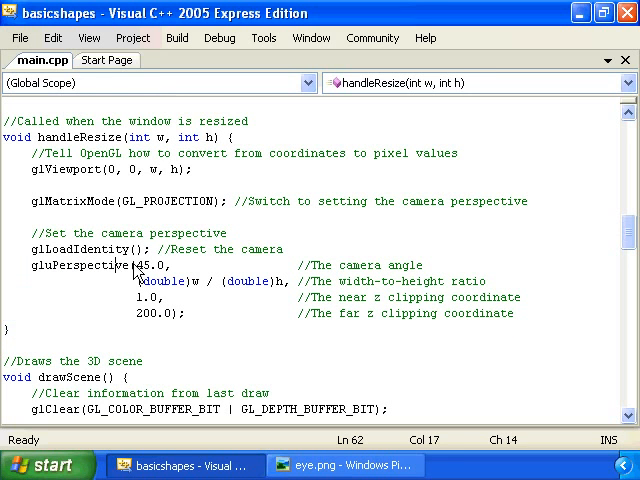
{"action": "double_click", "coordinate": [148, 264]}
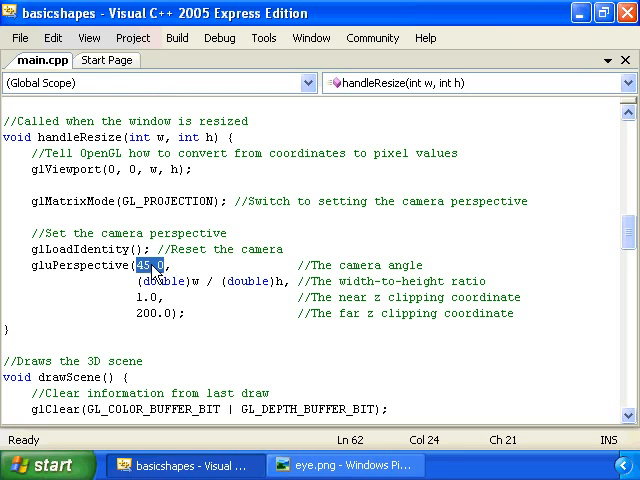
{"action": "mouse_move", "coordinate": [378, 148]}
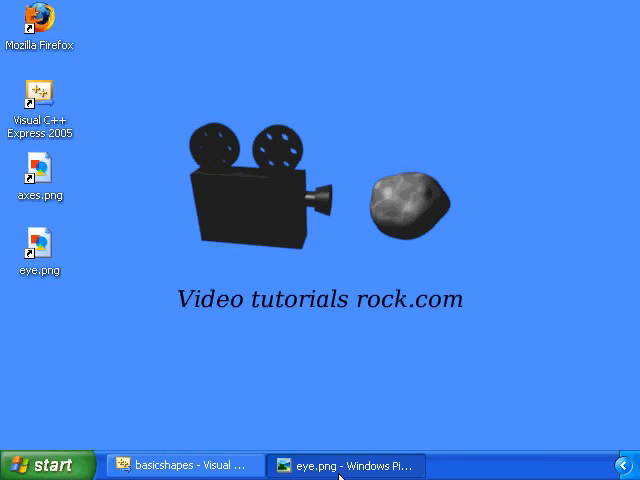
Revisit the eye diagram's near and far viewing volume, then return to main.cpp.
{"action": "left_click", "coordinate": [344, 464]}
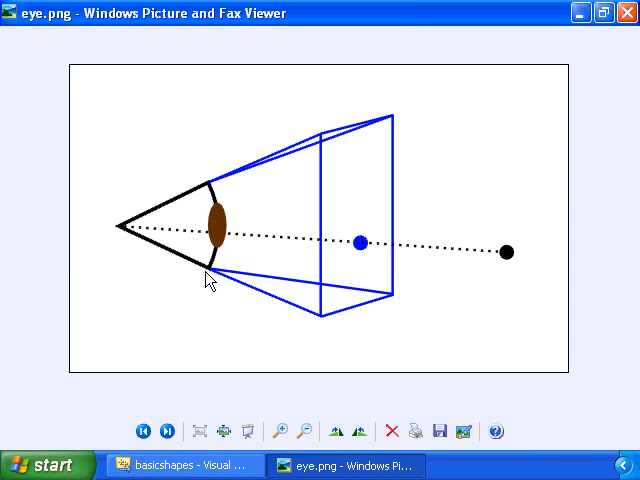
{"action": "mouse_move", "coordinate": [214, 192]}
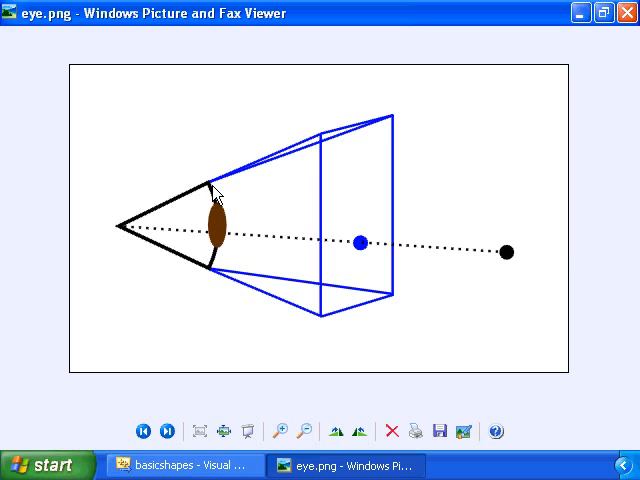
{"action": "mouse_move", "coordinate": [362, 190]}
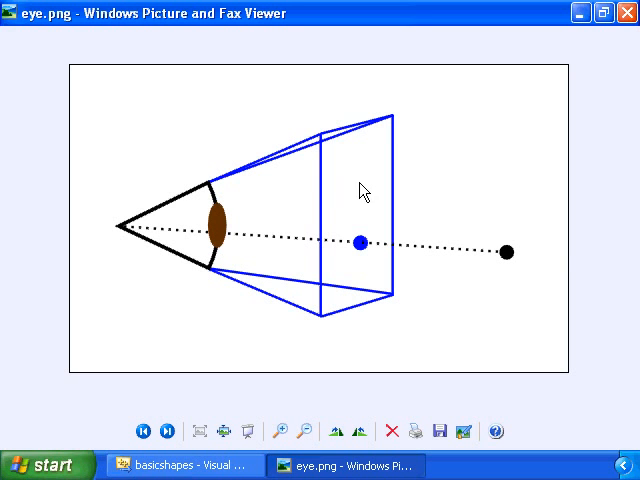
{"action": "mouse_move", "coordinate": [572, 212]}
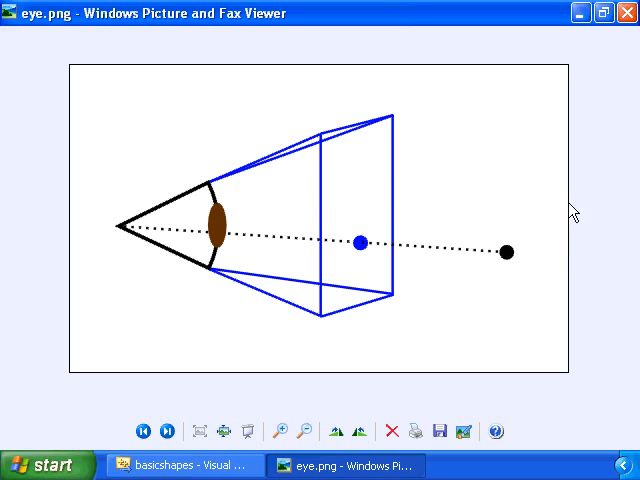
{"action": "mouse_move", "coordinate": [504, 256]}
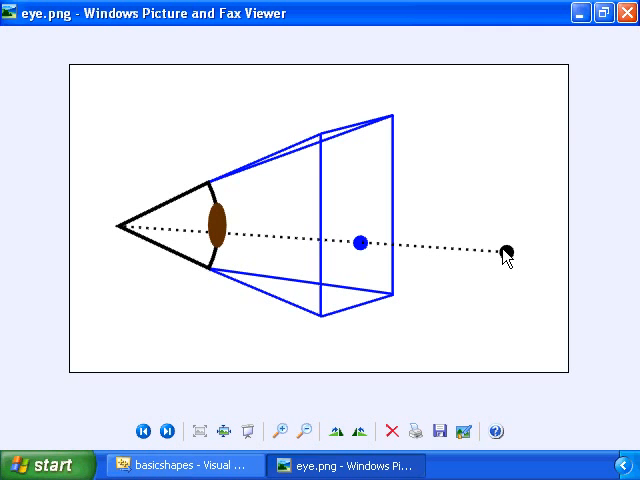
{"action": "mouse_move", "coordinate": [362, 246]}
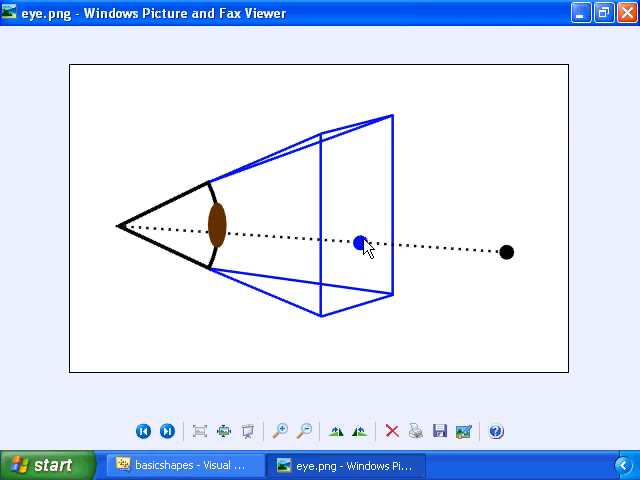
{"action": "mouse_move", "coordinate": [204, 190]}
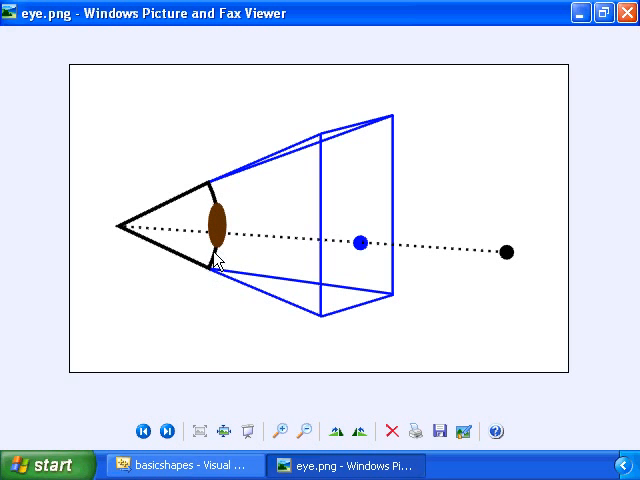
{"action": "left_click", "coordinate": [184, 464]}
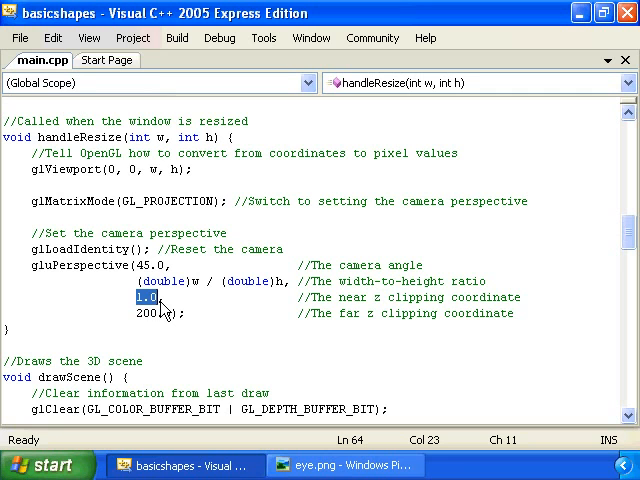
{"action": "mouse_move", "coordinate": [184, 324]}
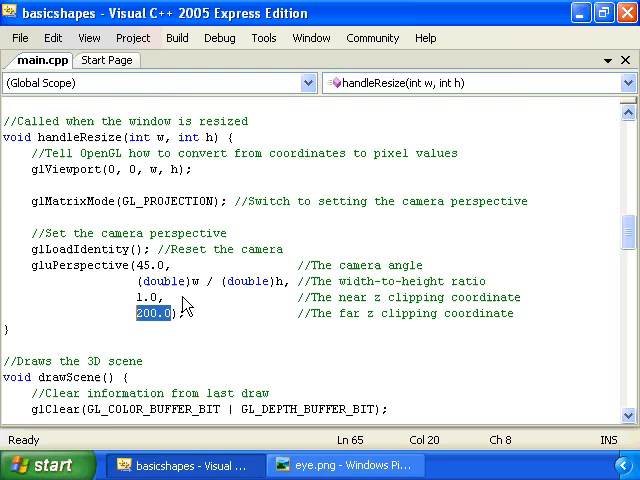
Move down from the 1.0 and 200.0 clipping values to the drawScene function.
{"action": "scroll", "scroll_direction": "down", "scroll_amount": 3}
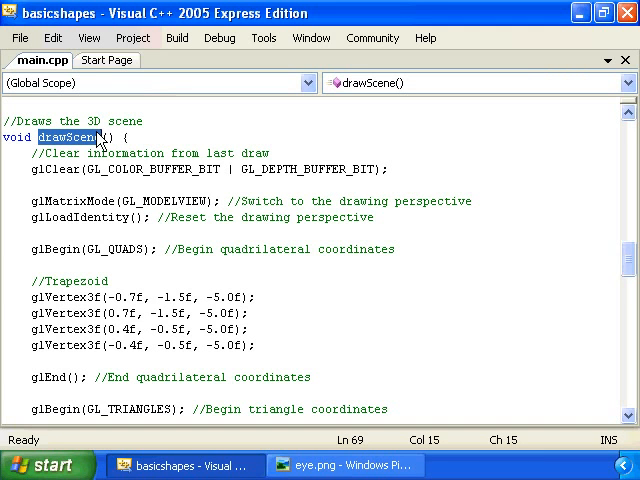
{"action": "mouse_move", "coordinate": [32, 180]}
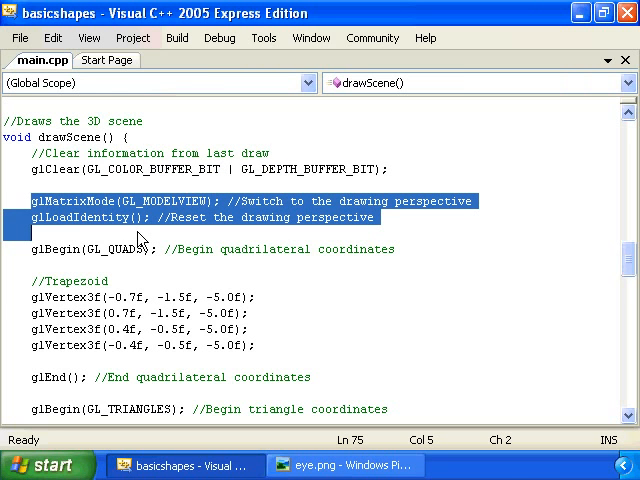
{"action": "mouse_move", "coordinate": [38, 258]}
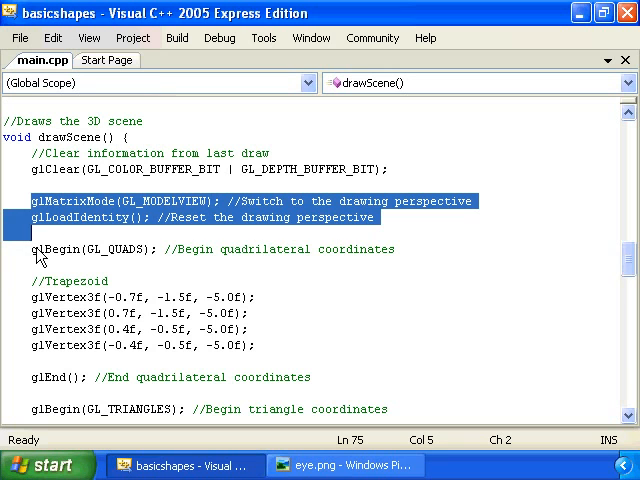
{"action": "mouse_move", "coordinate": [30, 260]}
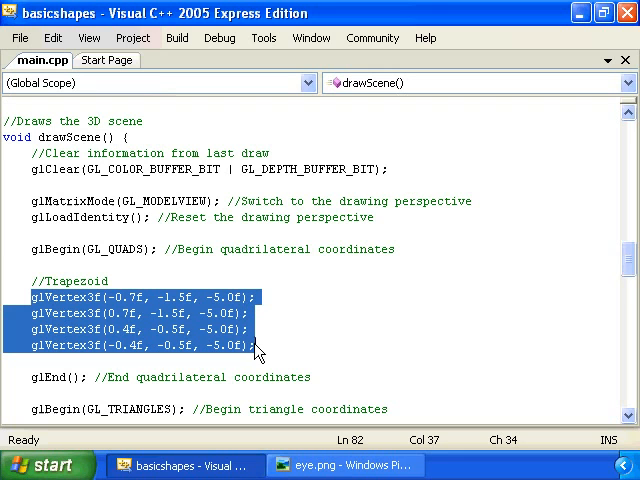
{"action": "mouse_move", "coordinate": [276, 332]}
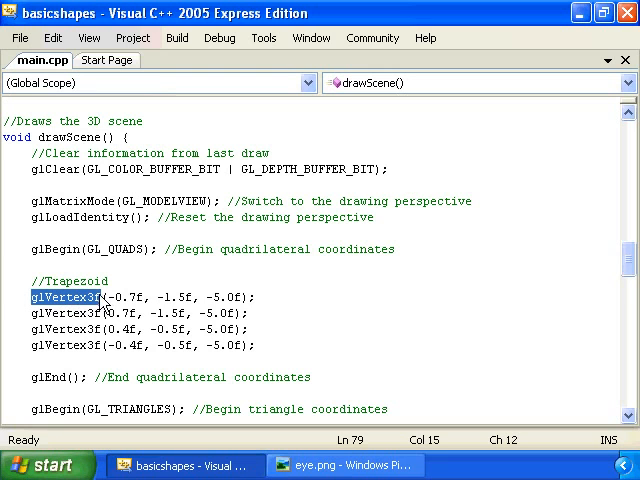
{"action": "mouse_move", "coordinate": [224, 304]}
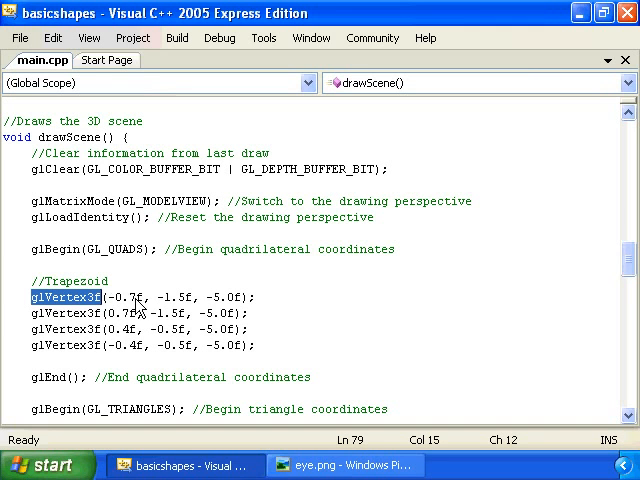
{"action": "left_click", "coordinate": [140, 296]}
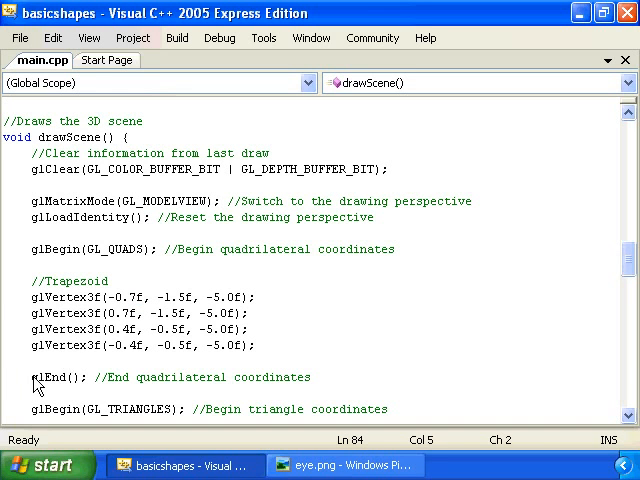
{"action": "double_click", "coordinate": [52, 376]}
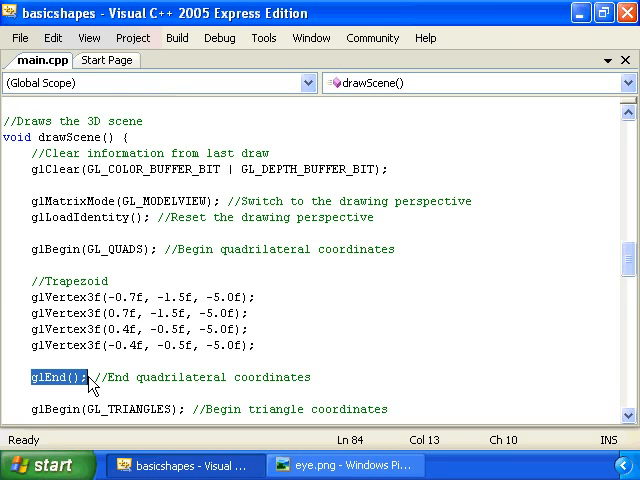
{"action": "mouse_move", "coordinate": [84, 264]}
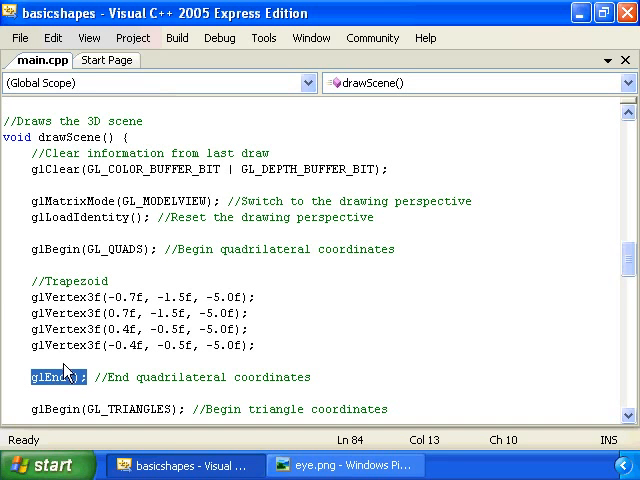
{"action": "scroll", "scroll_direction": "down", "scroll_amount": 3}
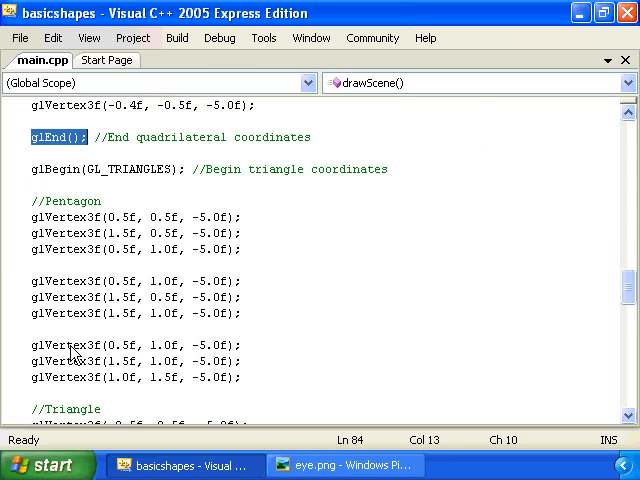
{"action": "scroll", "scroll_direction": "down", "scroll_amount": 3}
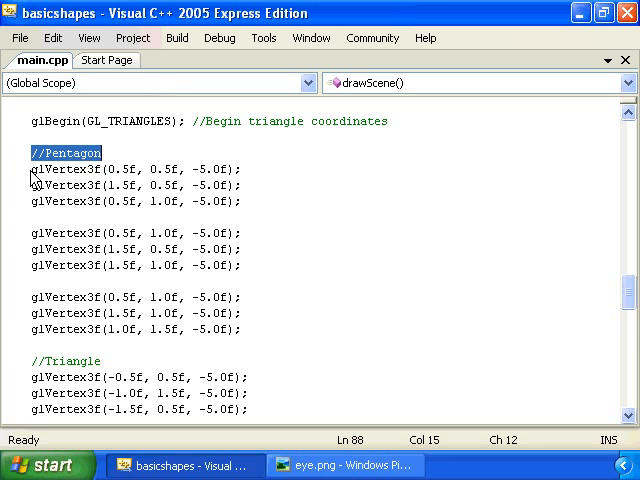
{"action": "left_click_drag", "start_coordinate": [36, 168], "coordinate": [250, 332]}
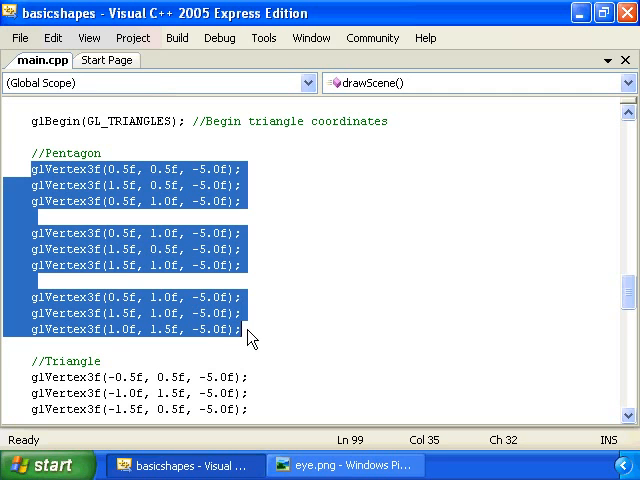
{"action": "mouse_move", "coordinate": [170, 278]}
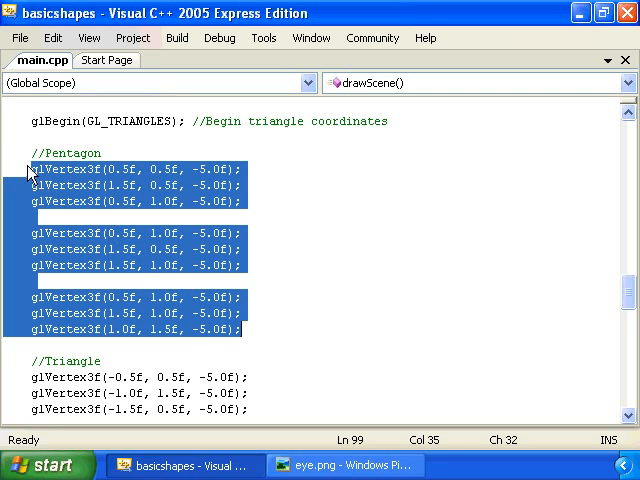
{"action": "left_click_drag", "start_coordinate": [30, 168], "coordinate": [252, 208]}
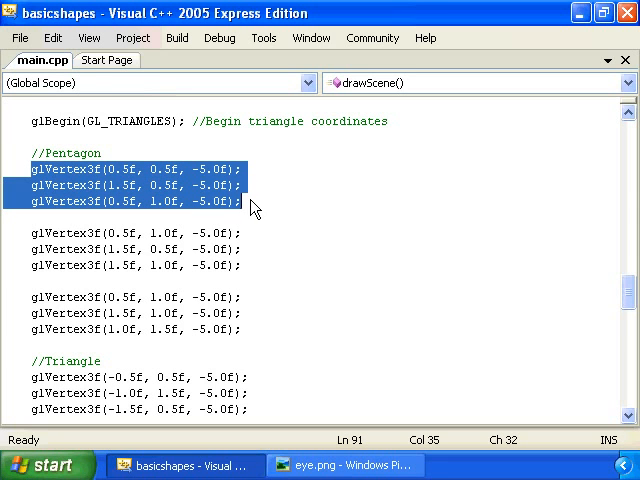
{"action": "mouse_move", "coordinate": [184, 216]}
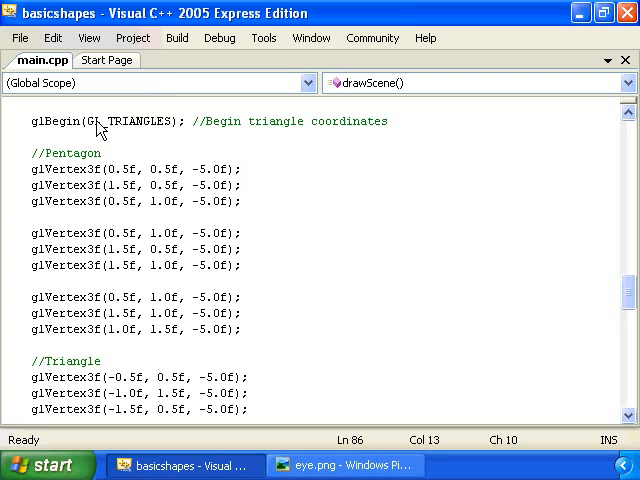
{"action": "double_click", "coordinate": [132, 120]}
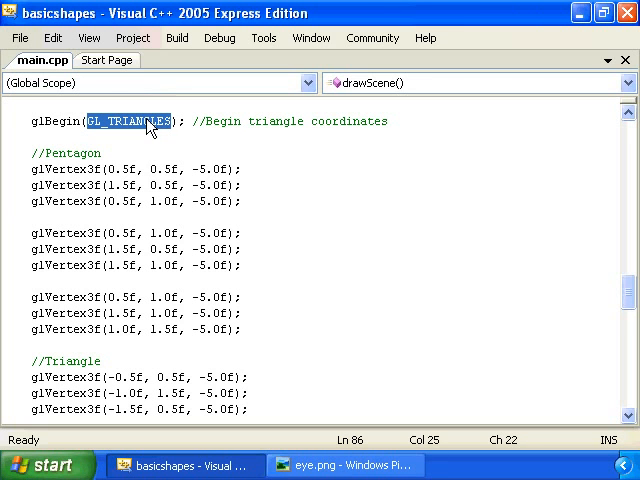
{"action": "mouse_move", "coordinate": [92, 352]}
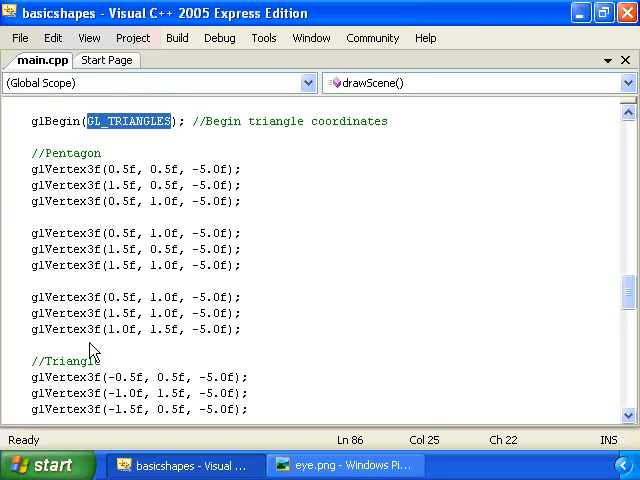
{"action": "scroll", "scroll_direction": "down", "scroll_amount": 3}
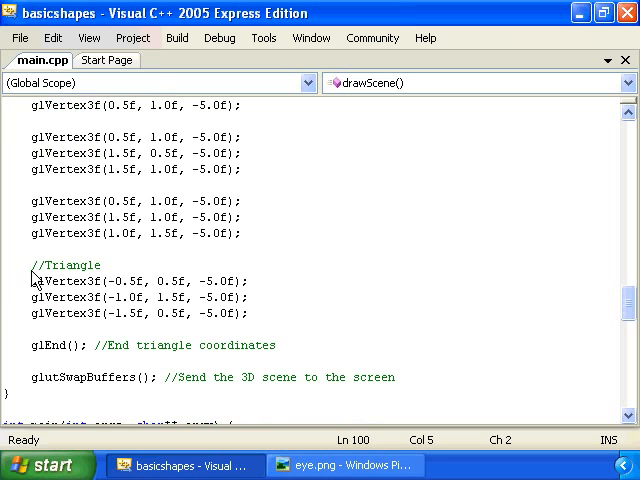
{"action": "left_click_drag", "start_coordinate": [32, 282], "coordinate": [252, 312]}
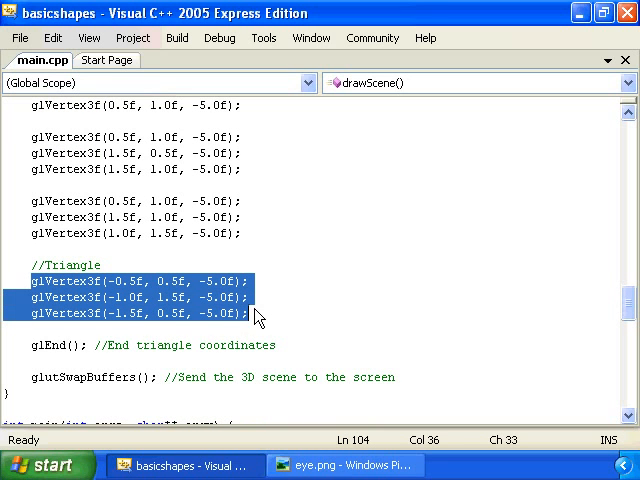
{"action": "mouse_move", "coordinate": [58, 352]}
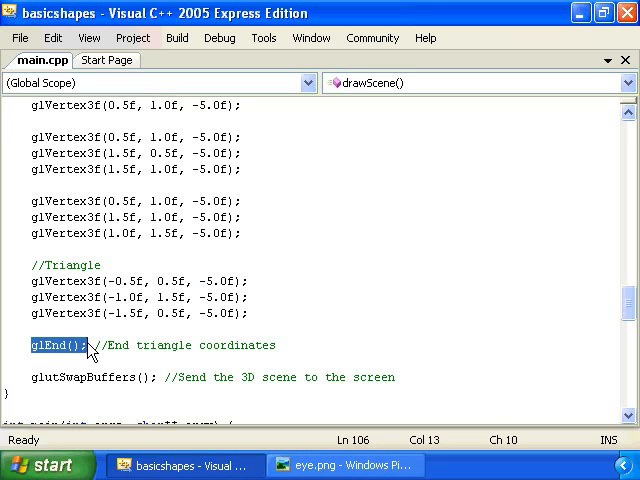
{"action": "mouse_move", "coordinate": [36, 380]}
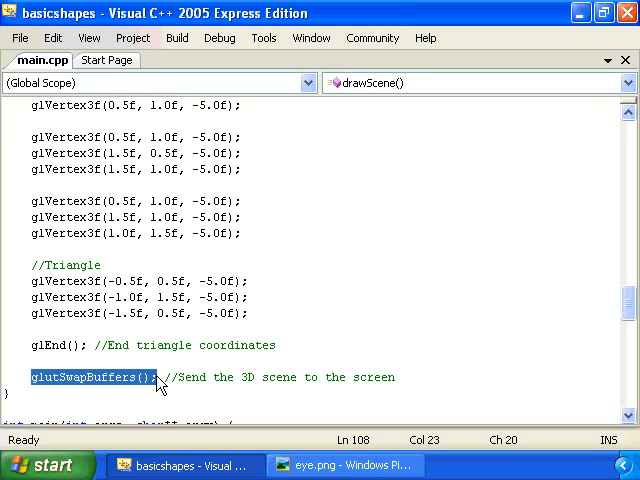
{"action": "scroll", "scroll_direction": "down", "scroll_amount": 3}
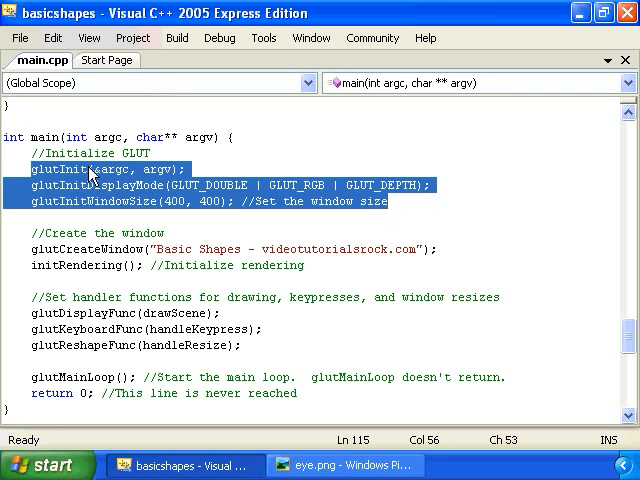
{"action": "mouse_move", "coordinate": [56, 204]}
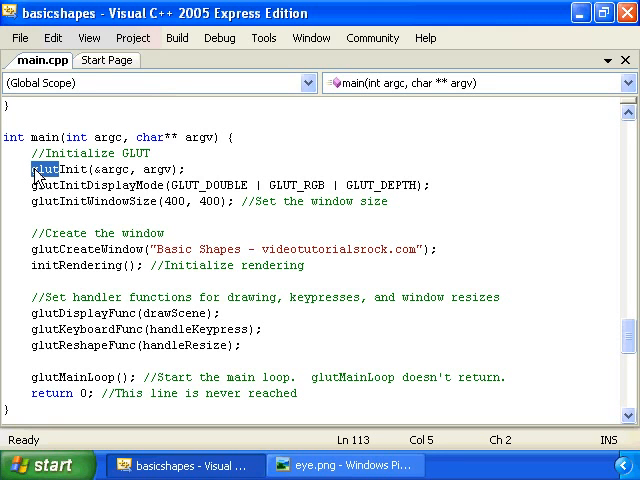
{"action": "double_click", "coordinate": [56, 168]}
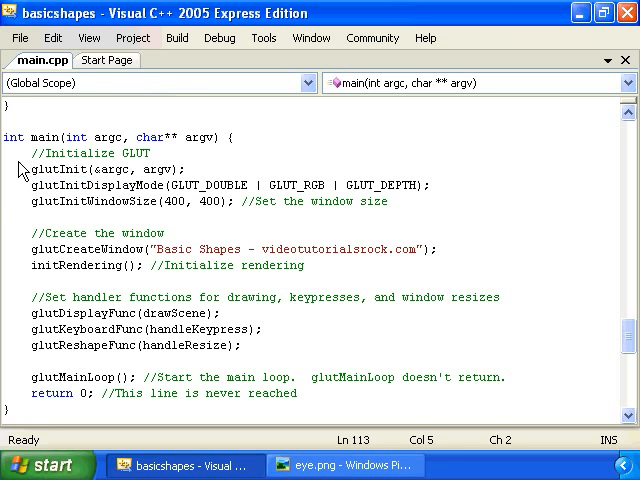
{"action": "left_click_drag", "start_coordinate": [32, 168], "coordinate": [388, 200]}
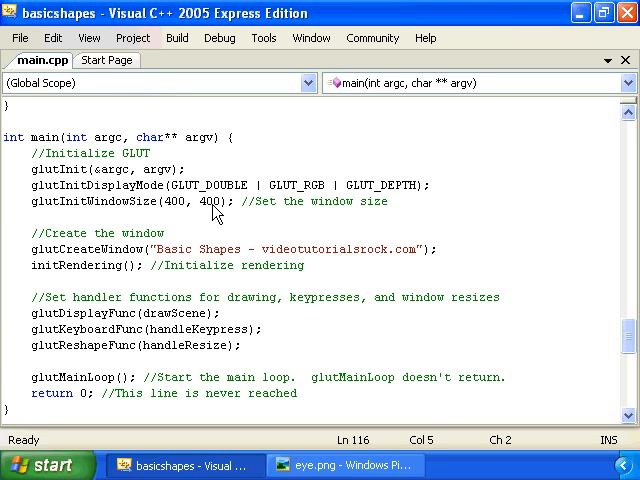
{"action": "mouse_move", "coordinate": [56, 294]}
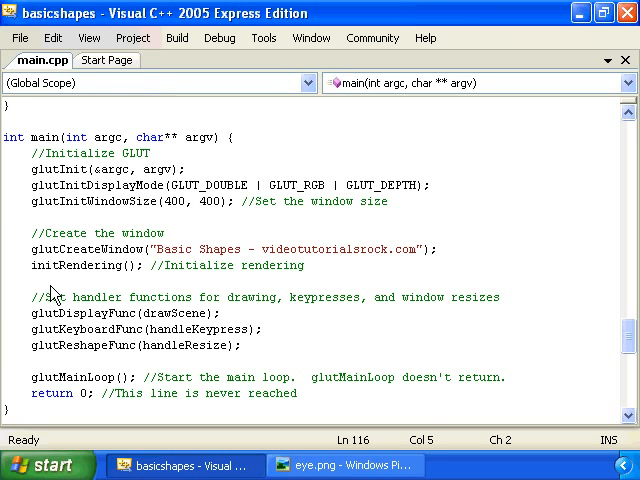
{"action": "double_click", "coordinate": [72, 264]}
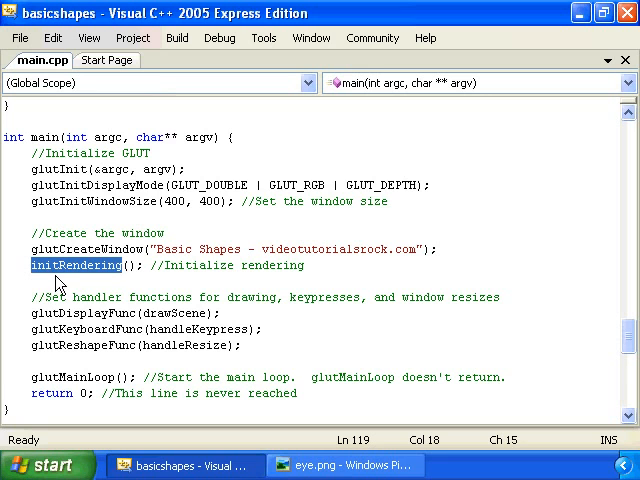
{"action": "mouse_move", "coordinate": [36, 316]}
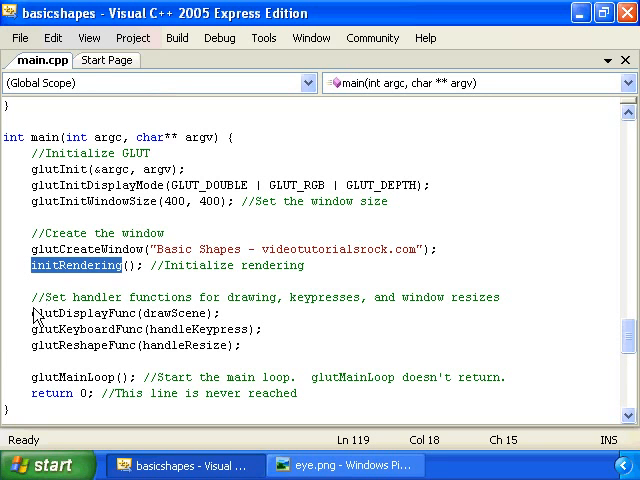
{"action": "left_click_drag", "start_coordinate": [36, 312], "coordinate": [244, 344]}
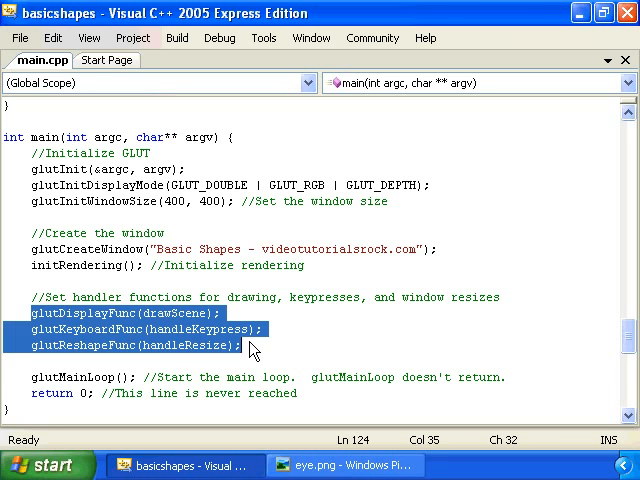
{"action": "mouse_move", "coordinate": [176, 324]}
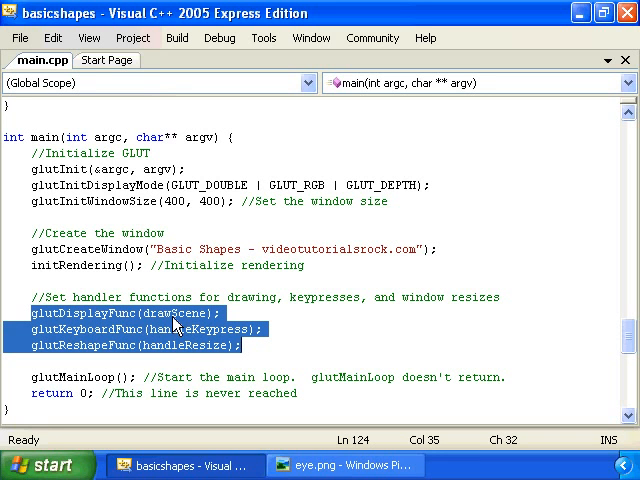
{"action": "mouse_move", "coordinate": [180, 330]}
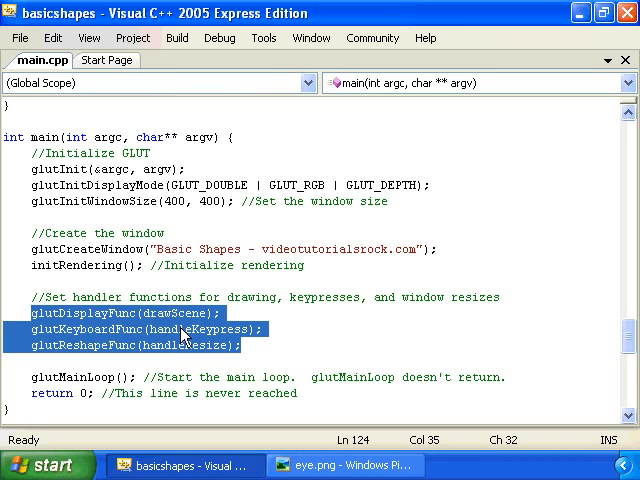
{"action": "mouse_move", "coordinate": [168, 356]}
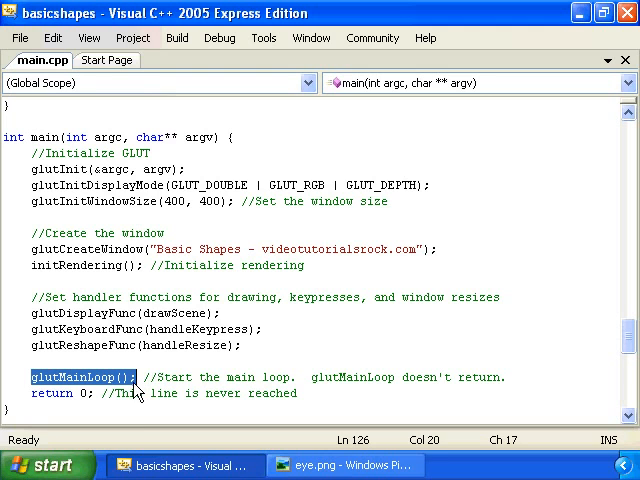
{"action": "mouse_move", "coordinate": [156, 364]}
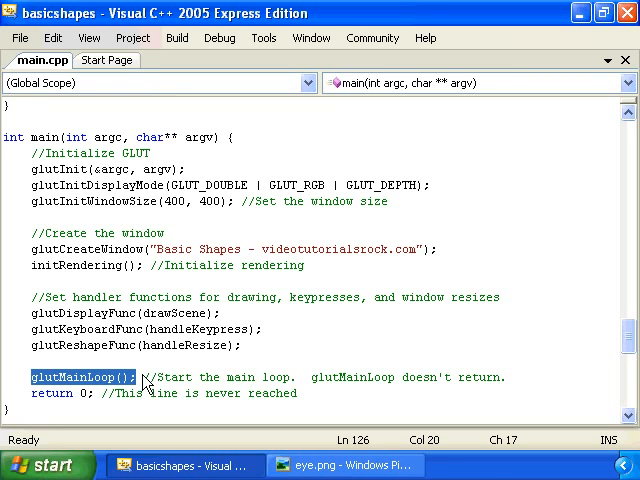
{"action": "mouse_move", "coordinate": [218, 348]}
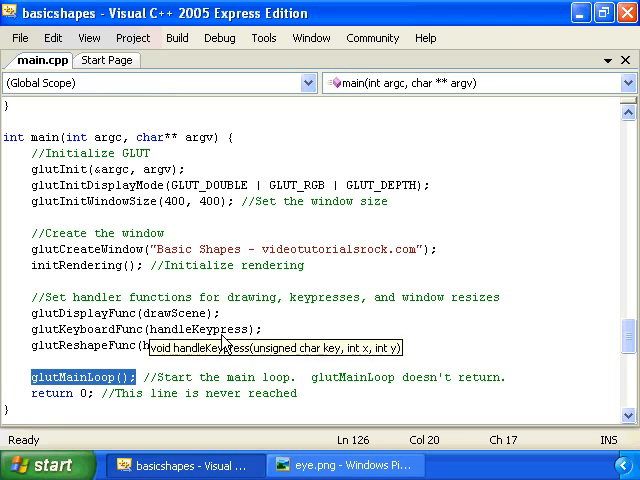
{"action": "mouse_move", "coordinate": [262, 352]}
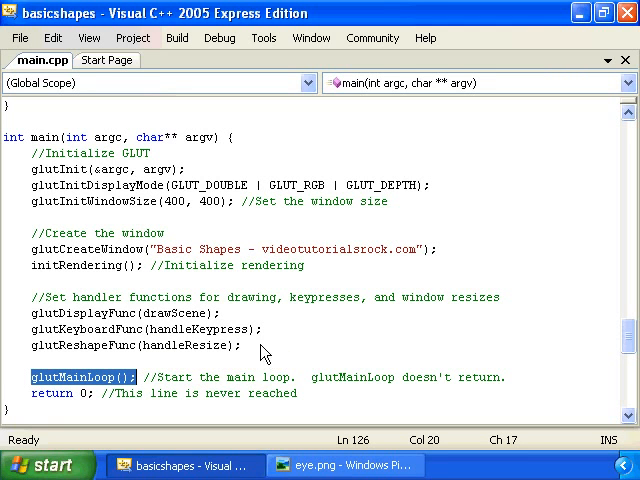
{"action": "mouse_move", "coordinate": [244, 358]}
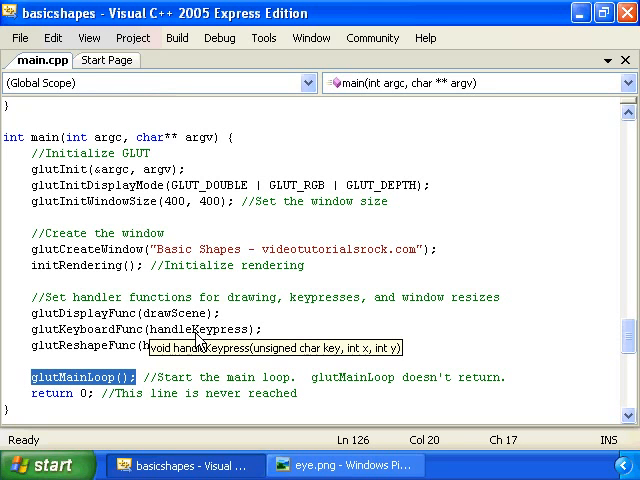
{"action": "mouse_move", "coordinate": [176, 412]}
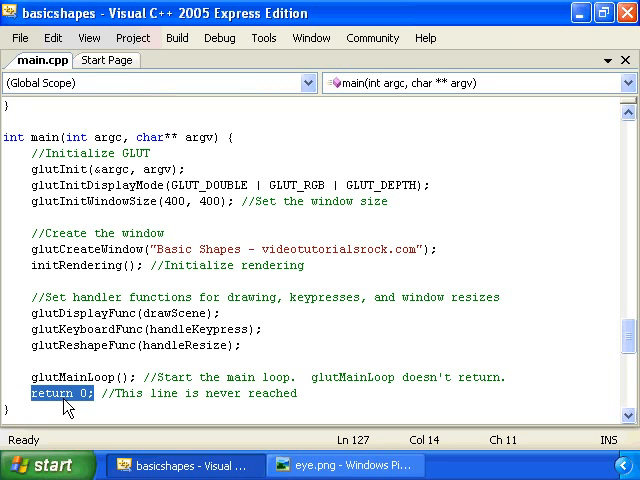
{"action": "mouse_move", "coordinate": [60, 236]}
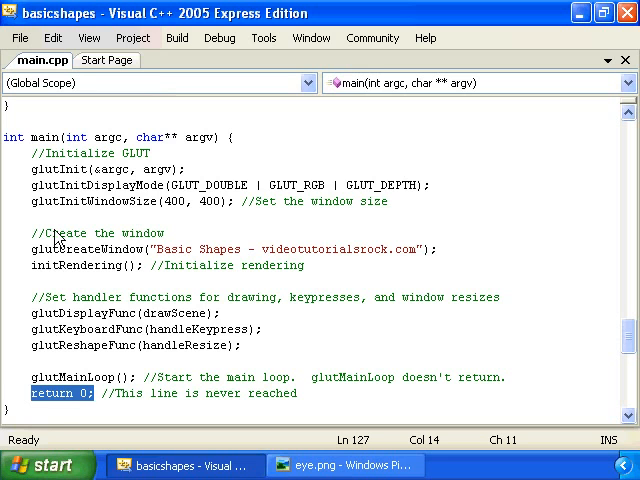
{"action": "double_click", "coordinate": [48, 136]}
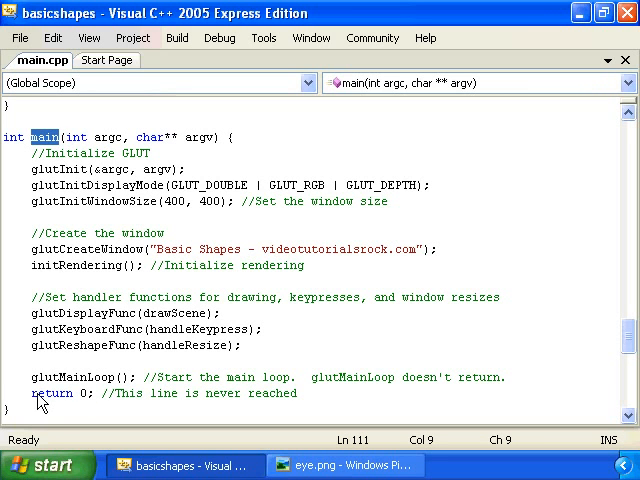
{"action": "double_click", "coordinate": [50, 392]}
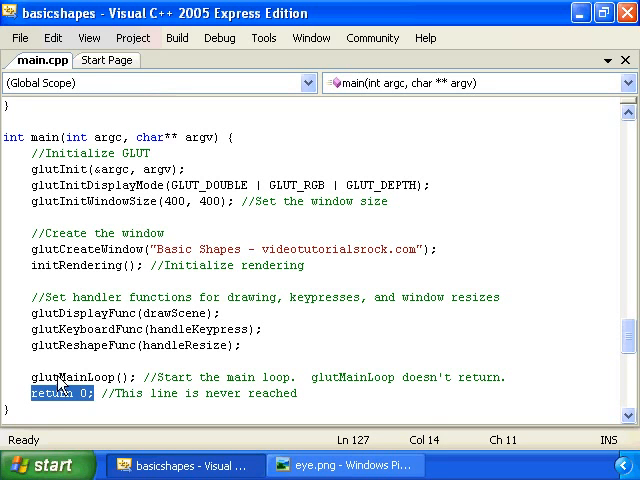
{"action": "double_click", "coordinate": [76, 376]}
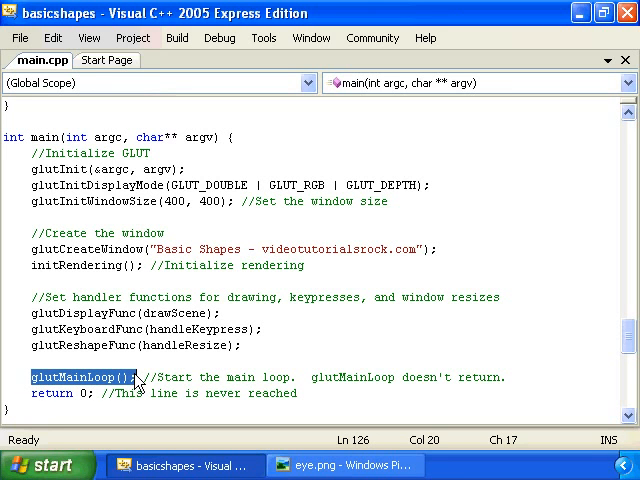
{"action": "mouse_move", "coordinate": [208, 378]}
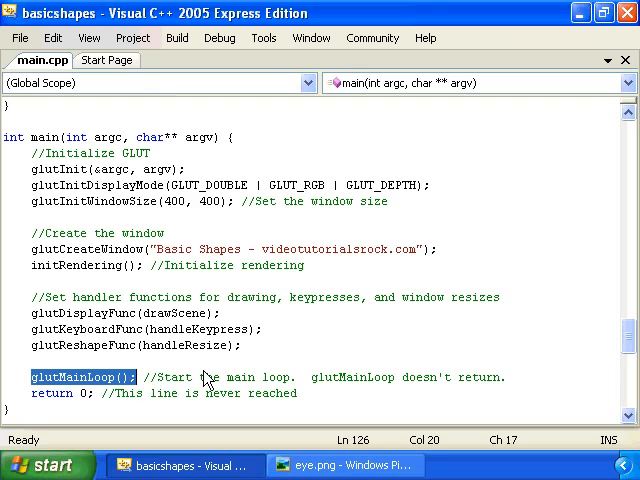